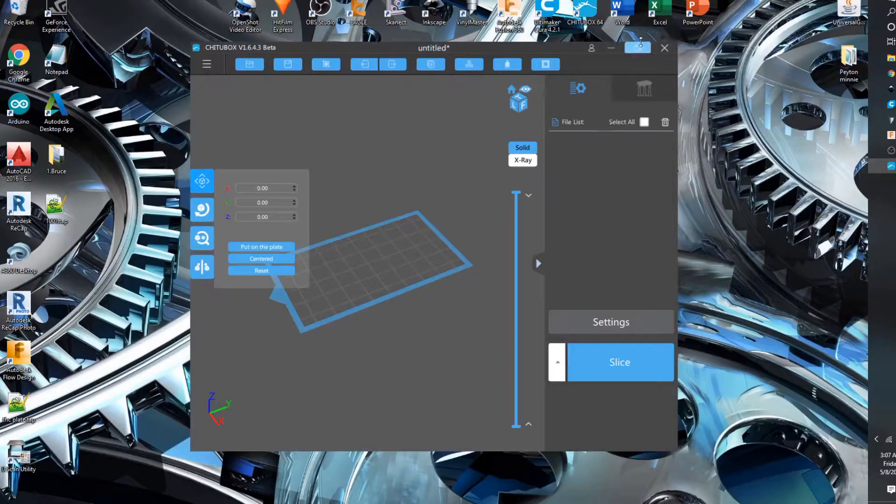
Maximize the empty CHITUBOX window to fill the screen.
click(637, 48)
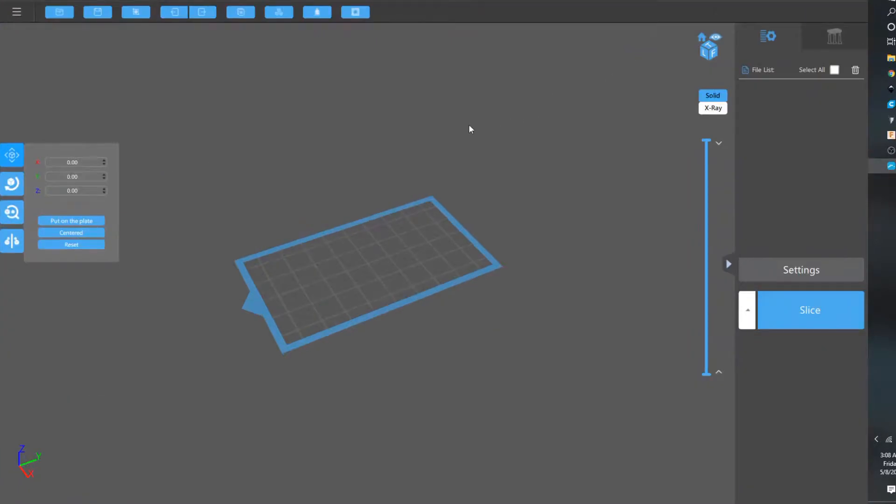
mouse_move(338, 133)
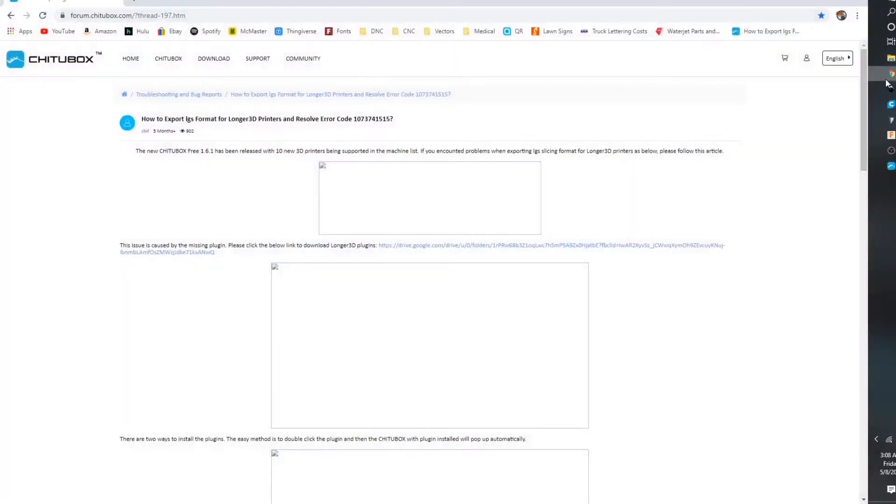
mouse_move(370, 159)
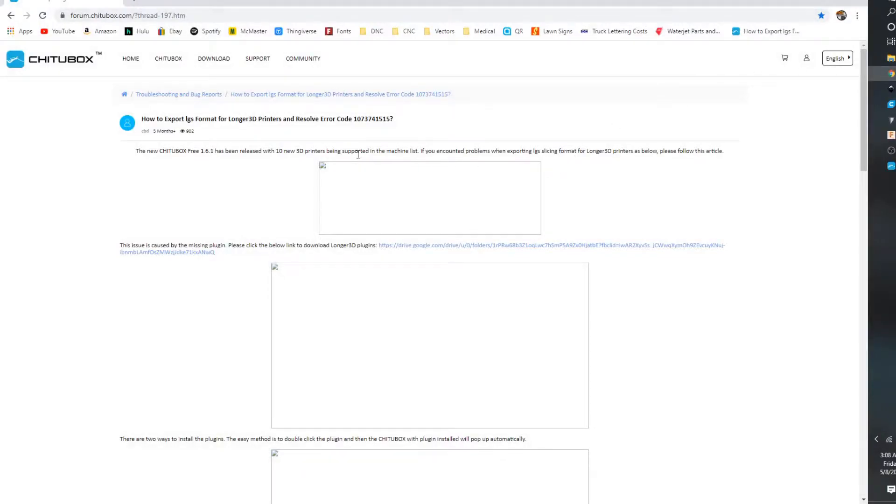
mouse_move(146, 8)
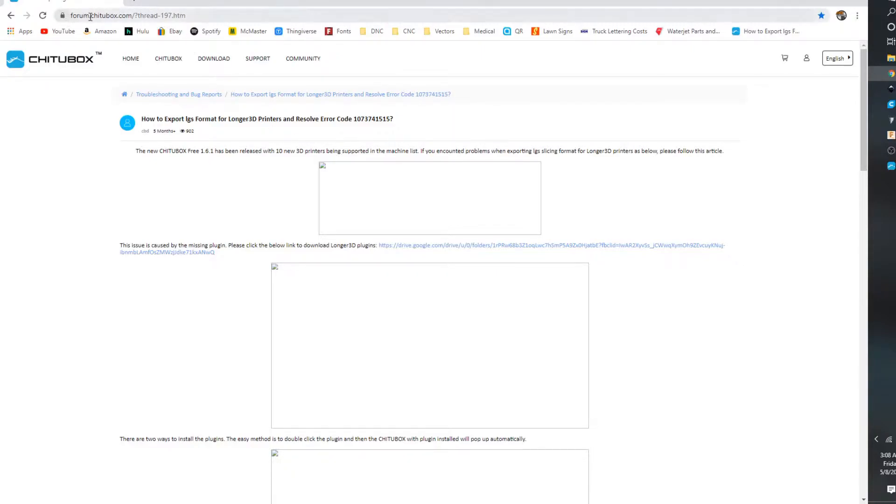
Follow the forum article's Google Drive link to the shared Longer3D plugins folder.
click(143, 15)
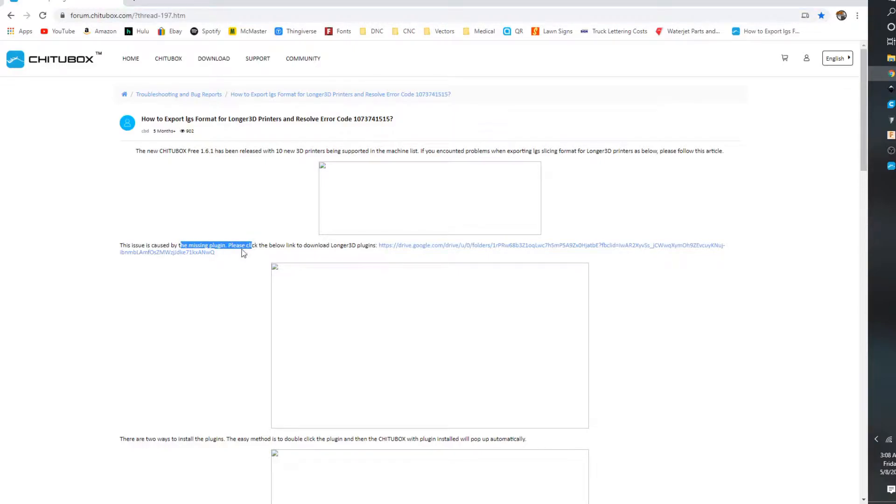
mouse_move(509, 247)
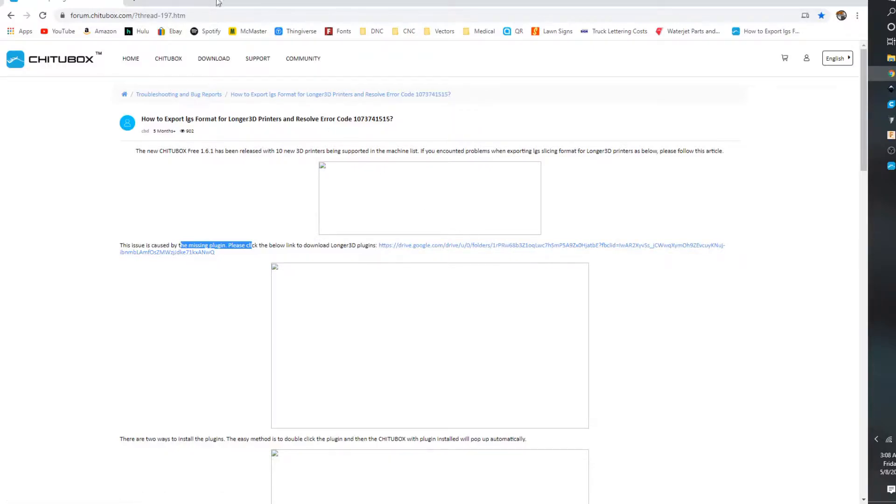
mouse_move(213, 35)
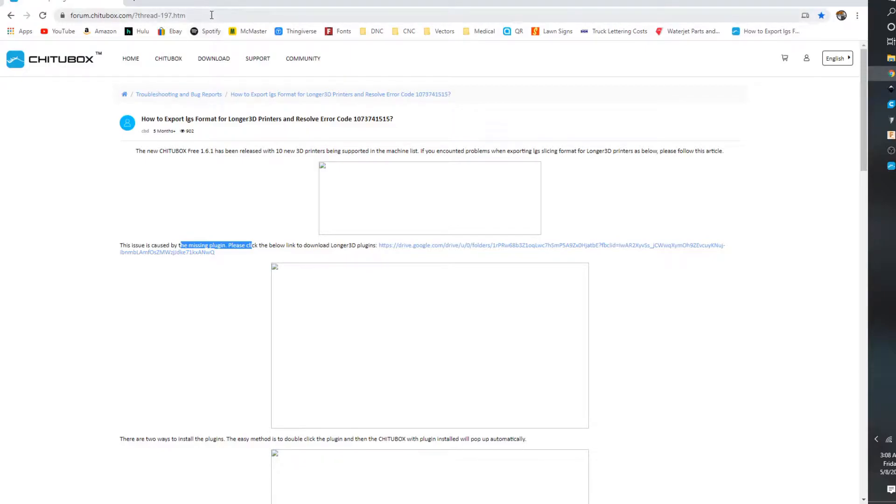
mouse_move(430, 212)
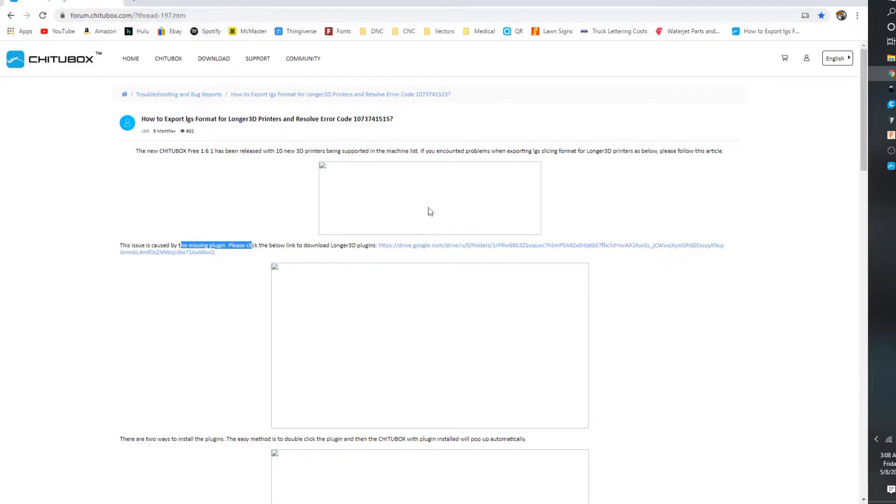
click(552, 245)
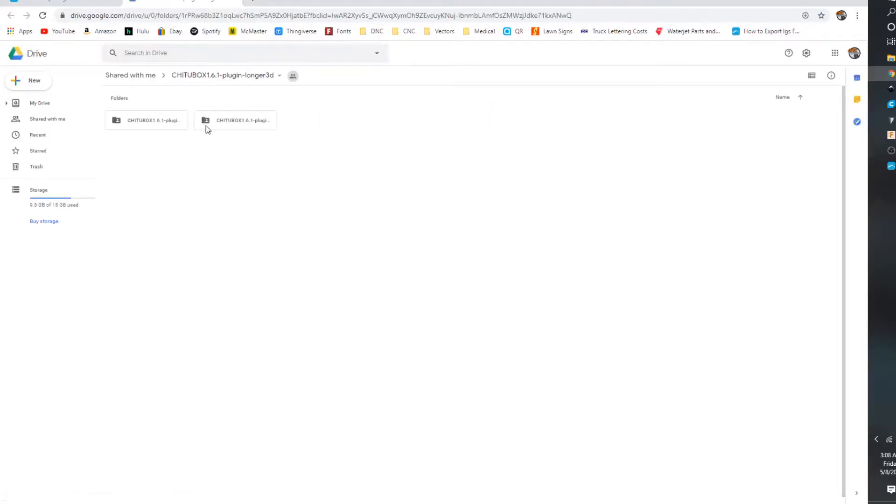
Enter the CHITUBOX1.6.1-plugin-longer3d-orange10 folder in Google Drive.
click(235, 120)
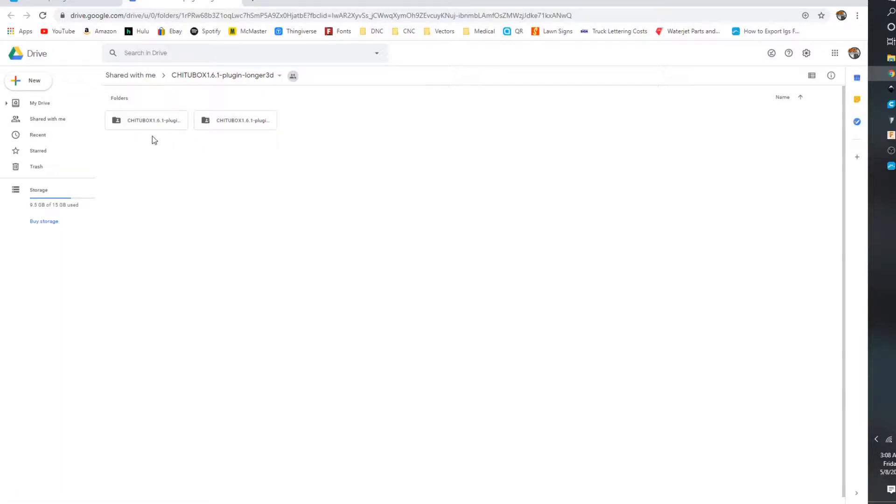
click(235, 120)
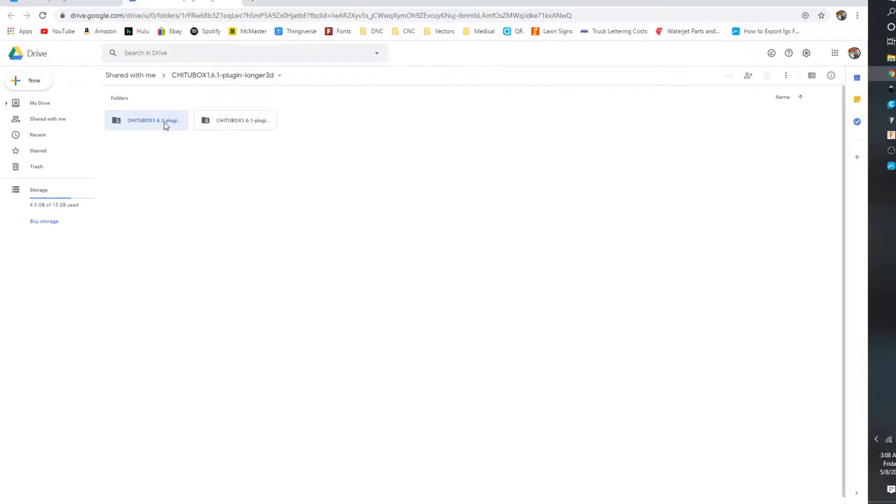
double_click(153, 120)
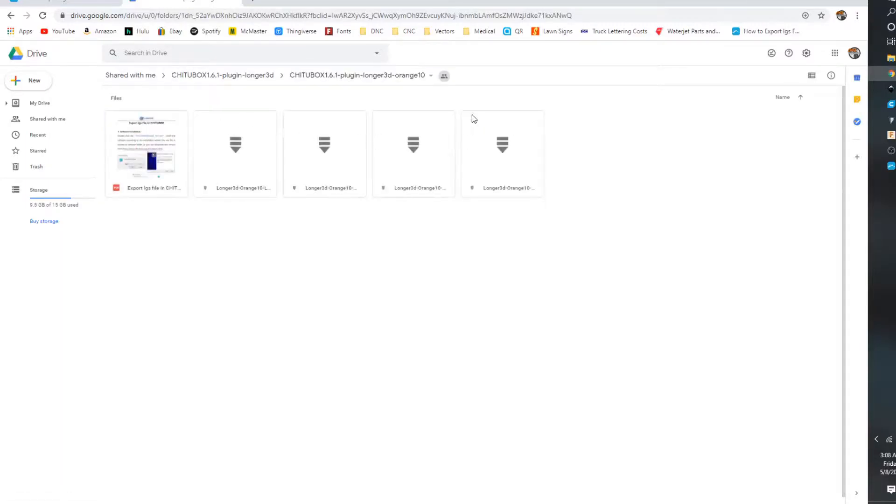
Download the last Longer3d-Orange10 plugin file from the folder's context menu.
click(502, 144)
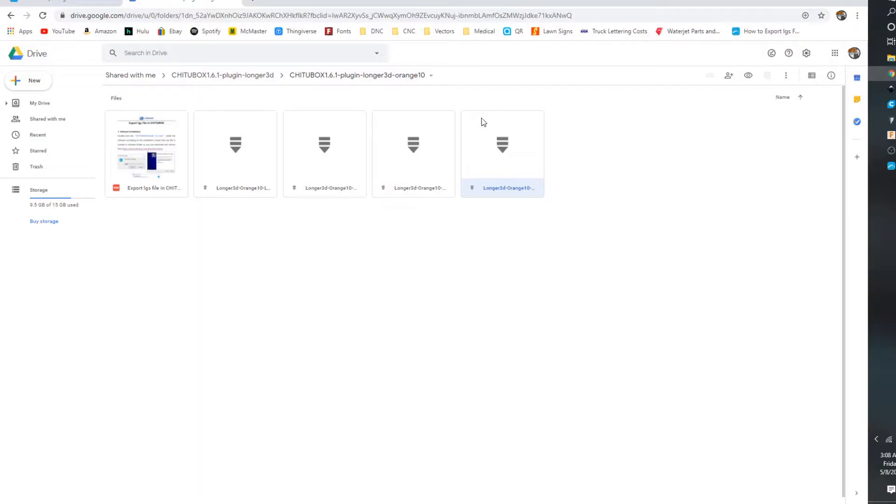
right_click(502, 145)
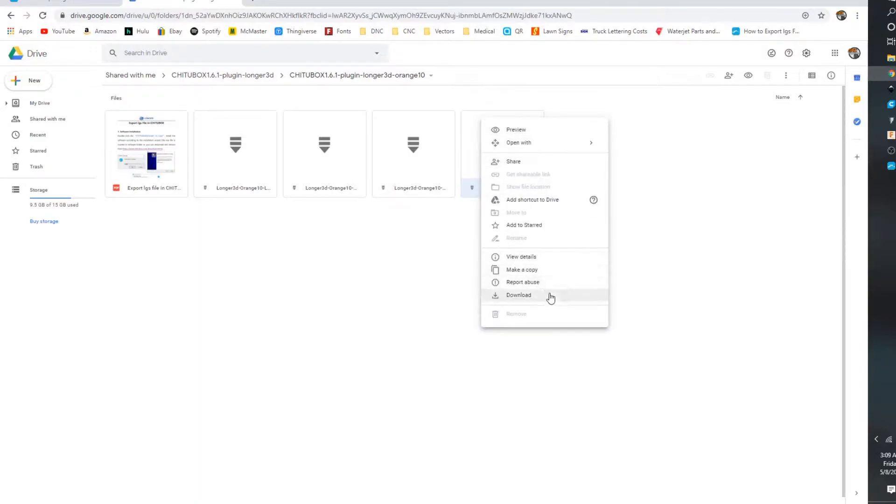
click(517, 295)
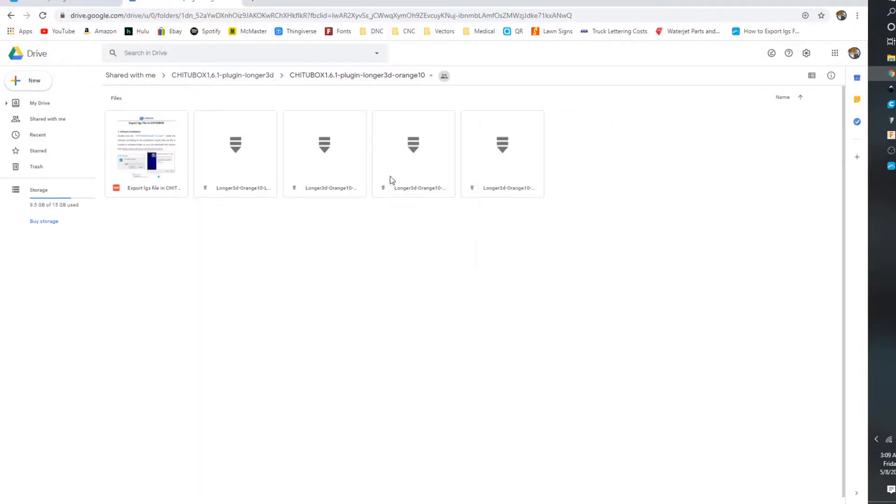
mouse_move(370, 182)
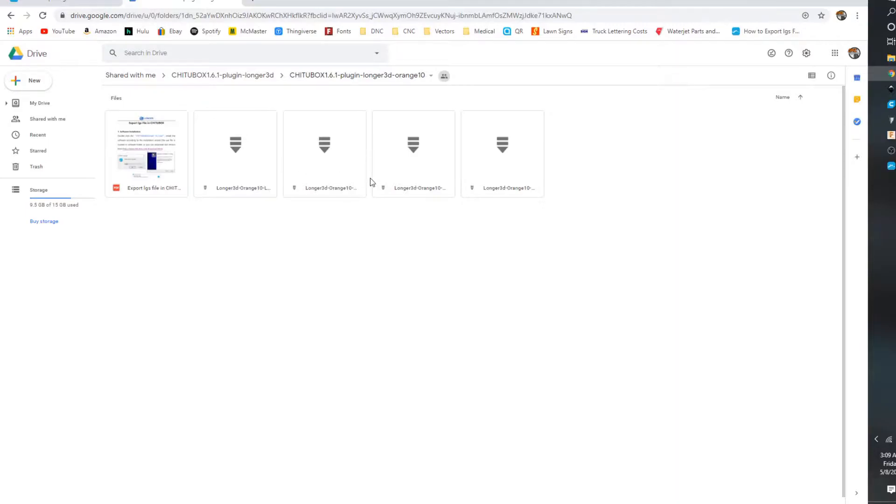
mouse_move(395, 179)
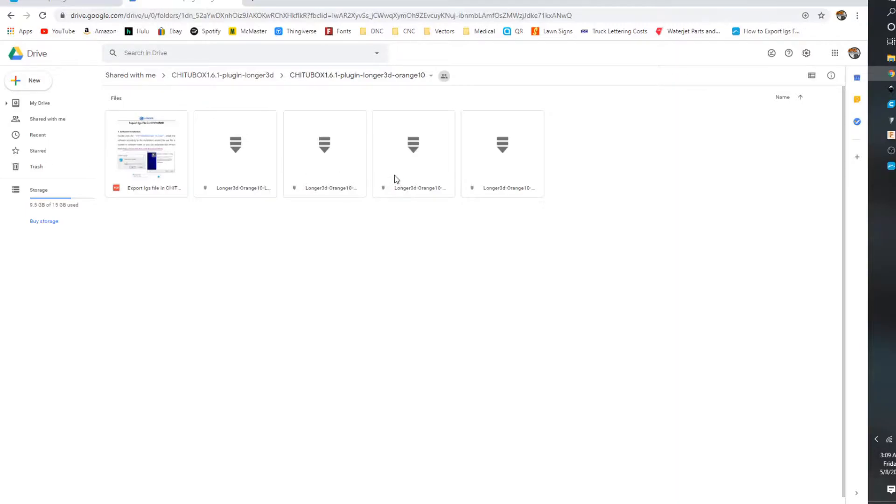
mouse_move(484, 167)
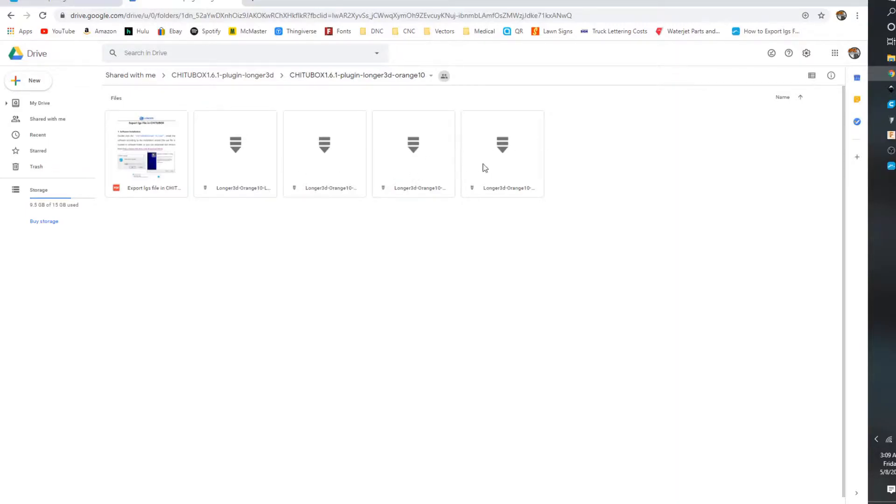
click(502, 153)
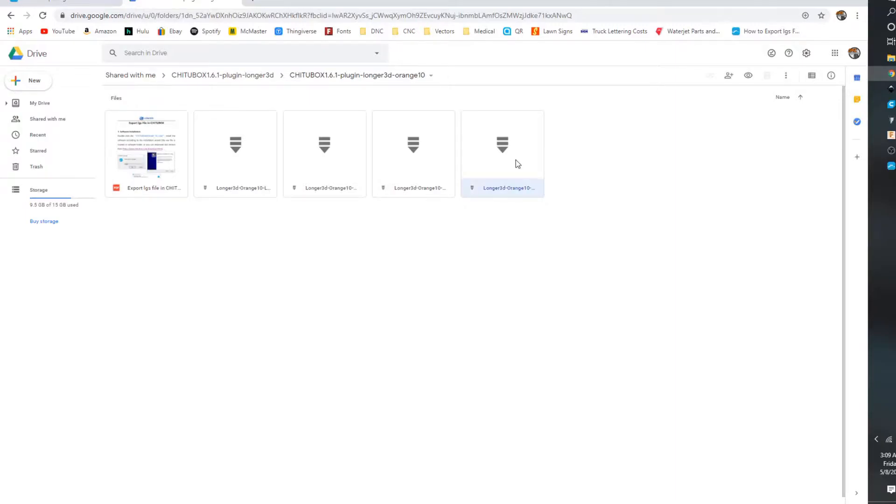
right_click(502, 154)
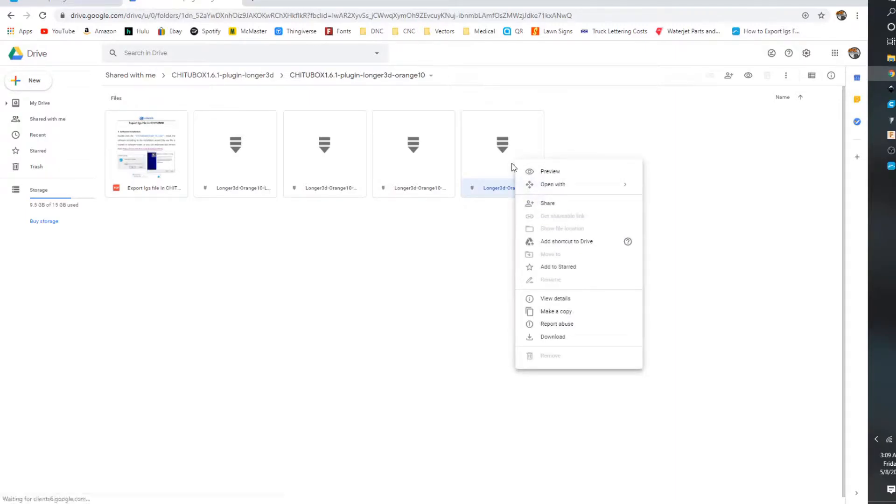
mouse_move(553, 390)
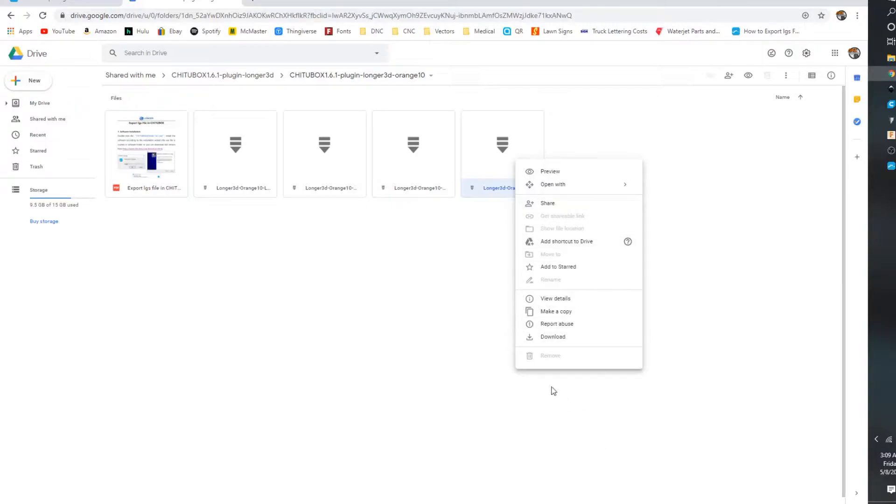
mouse_move(503, 149)
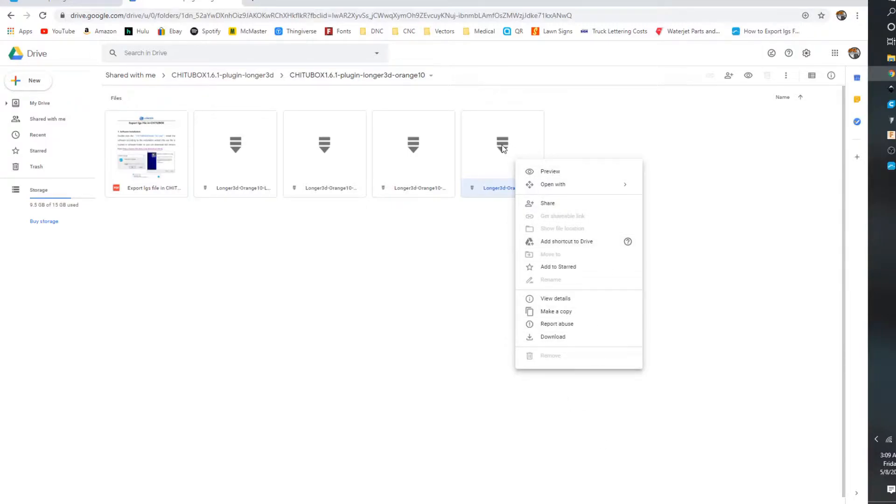
mouse_move(578, 347)
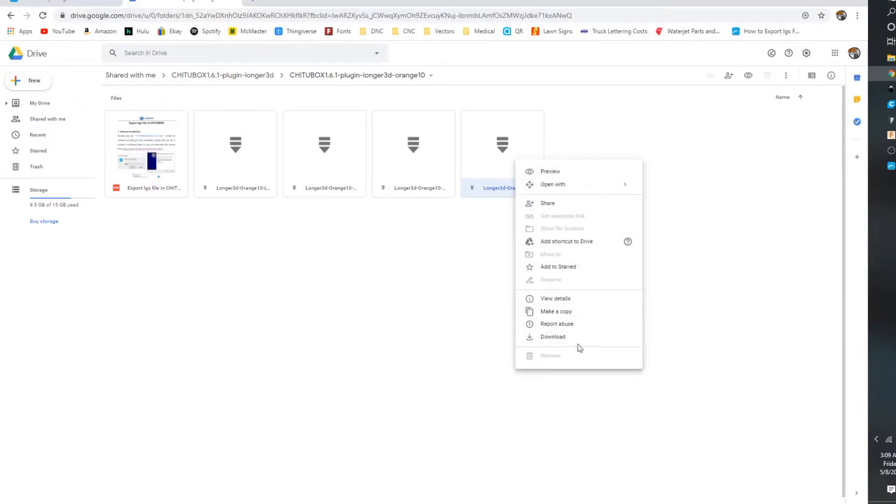
click(552, 337)
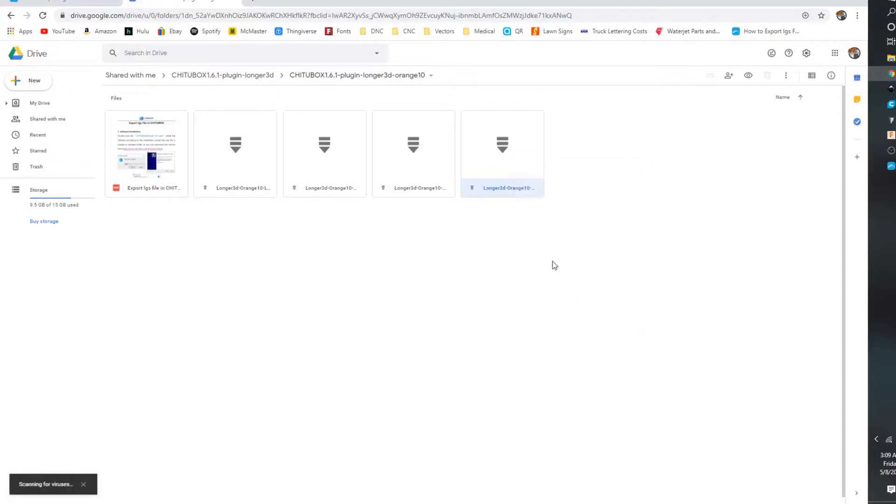
mouse_move(851, 68)
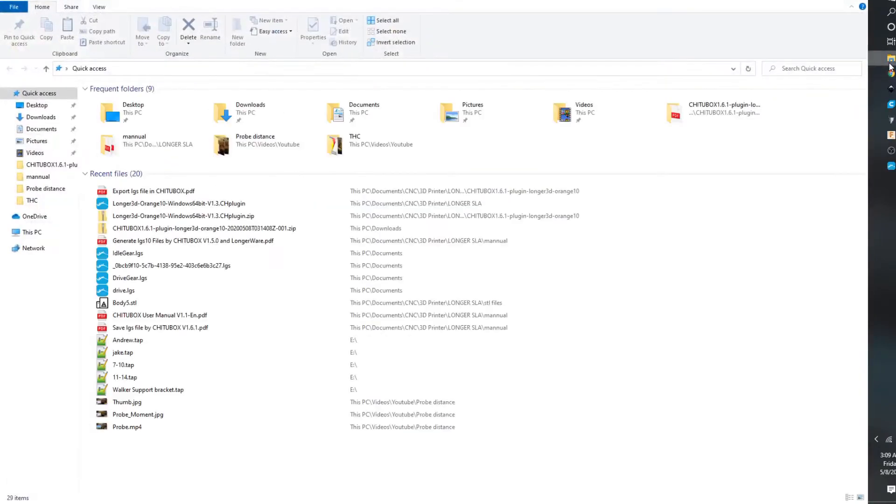
mouse_move(33, 58)
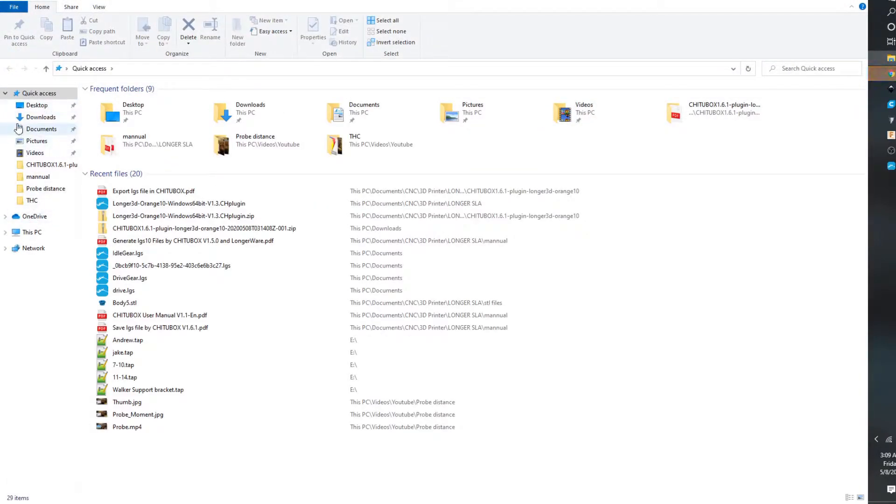
Navigate through Documents and CNC into the LONGER SLA folder.
click(41, 129)
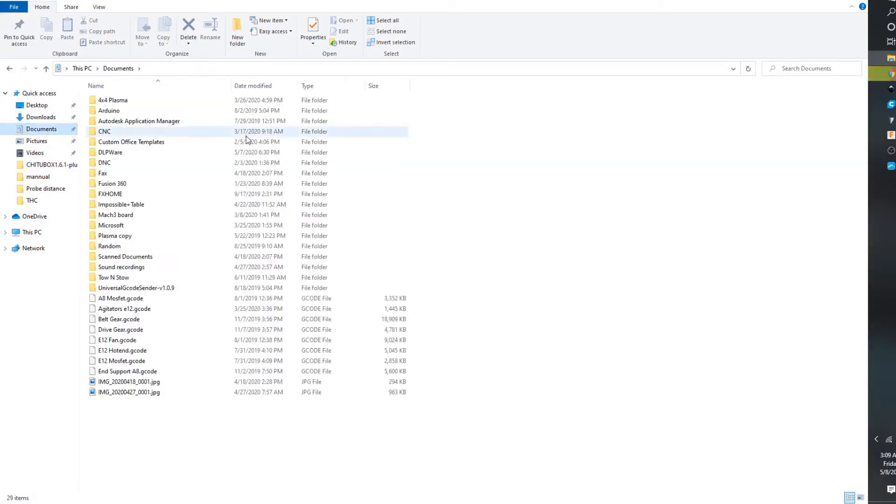
double_click(103, 132)
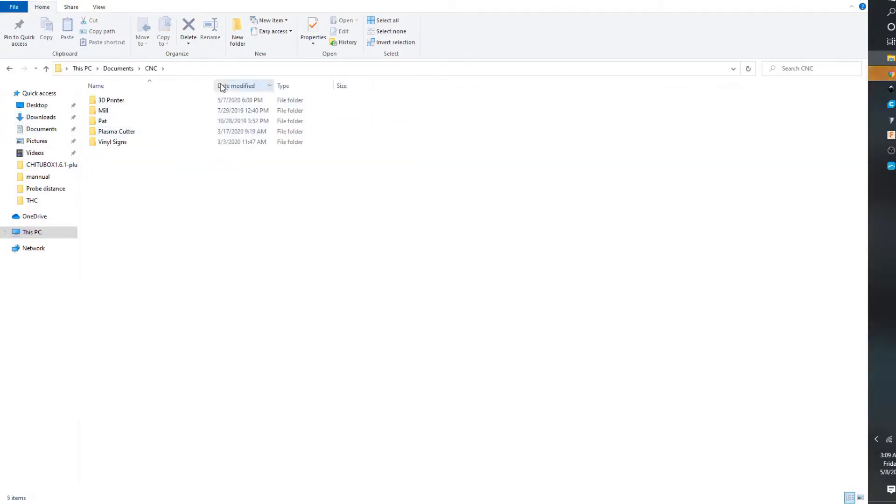
double_click(110, 99)
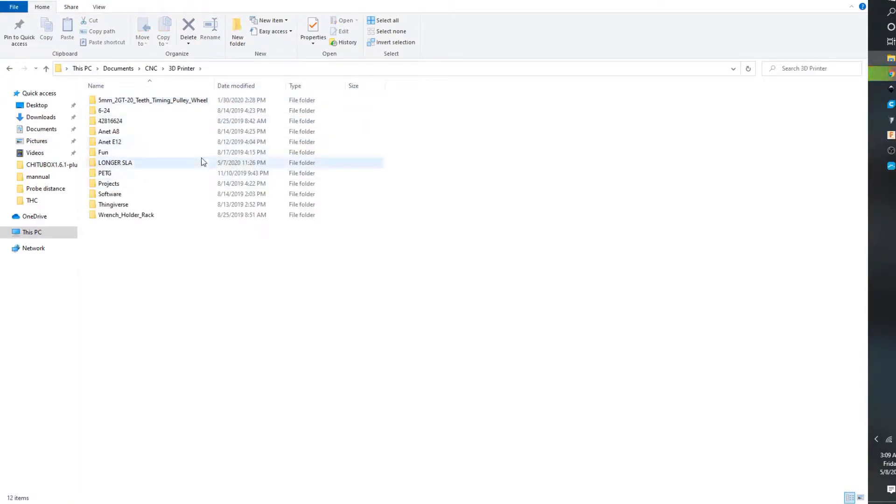
double_click(115, 163)
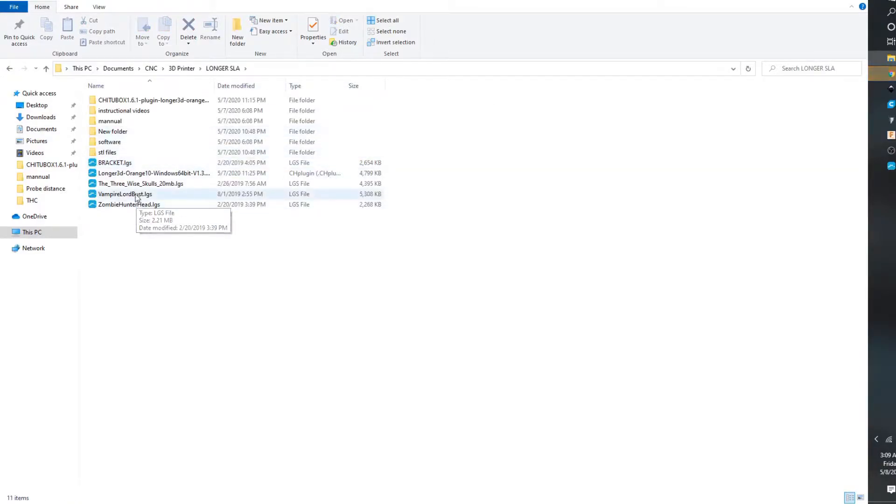
mouse_move(151, 174)
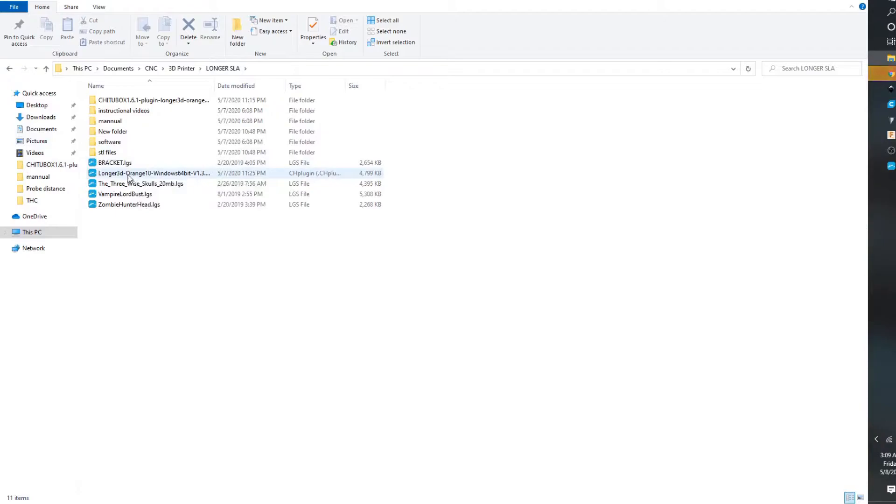
mouse_move(151, 174)
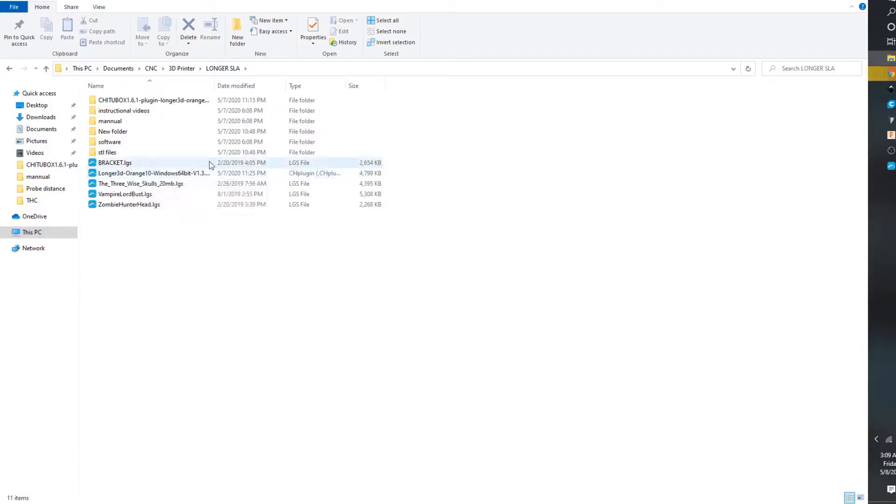
Browse into the CHITUBOX Orange10 plugin folder and its Windows64bit subfolder, then head back out.
click(123, 110)
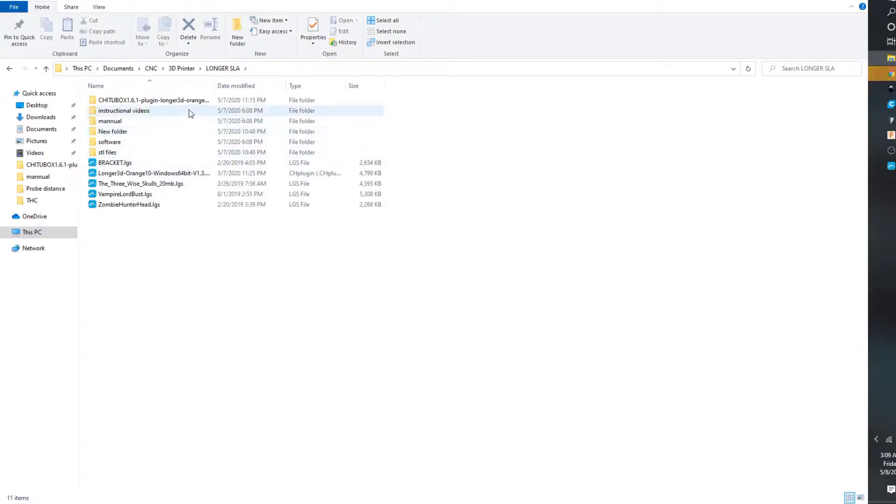
click(153, 100)
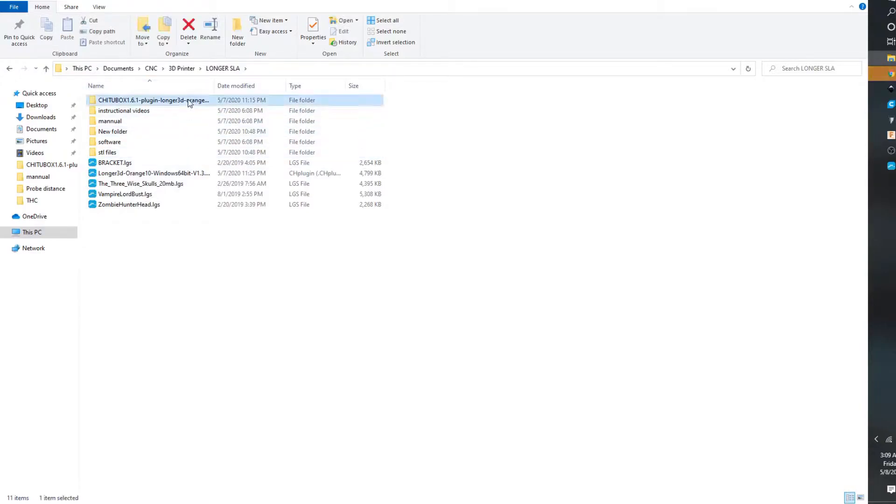
double_click(154, 100)
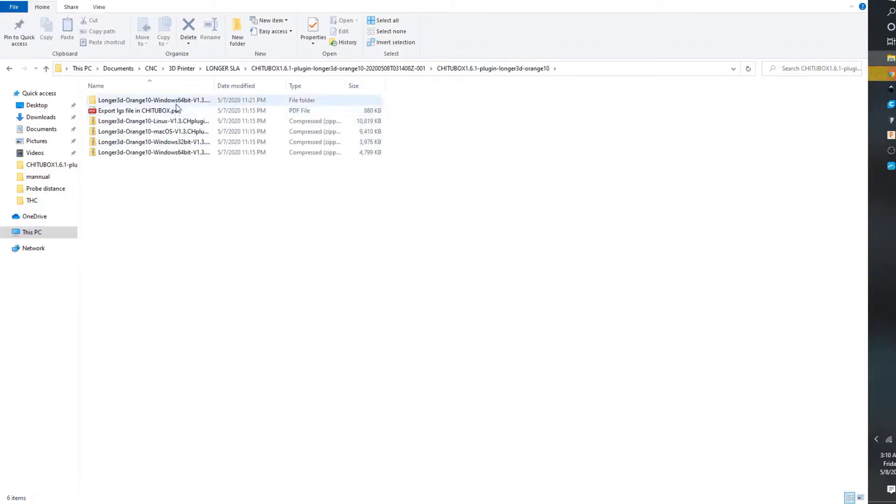
click(154, 100)
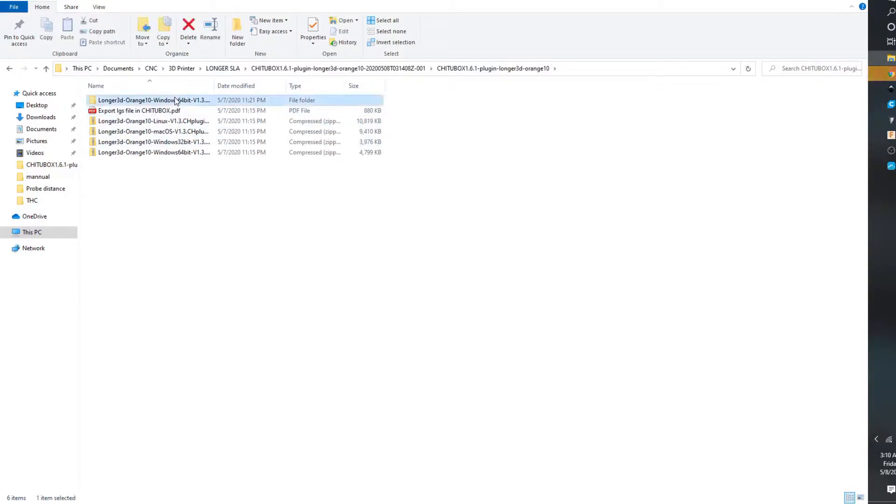
double_click(153, 100)
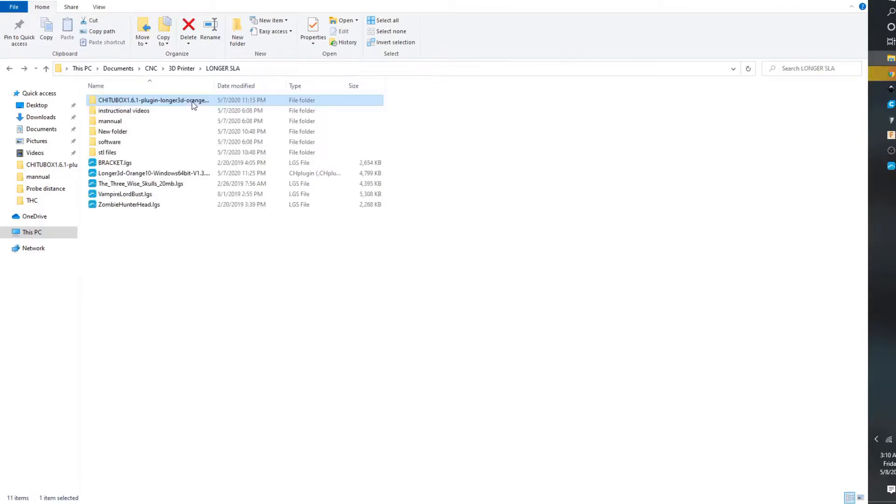
mouse_move(264, 159)
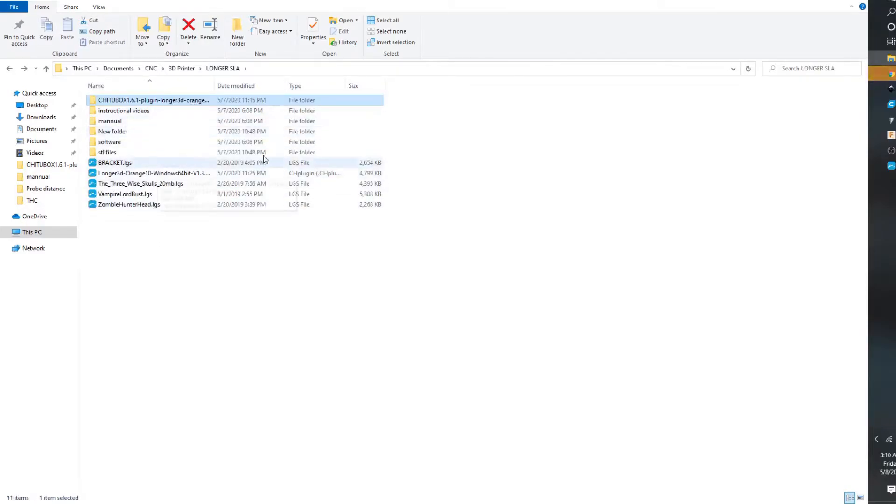
mouse_move(882, 73)
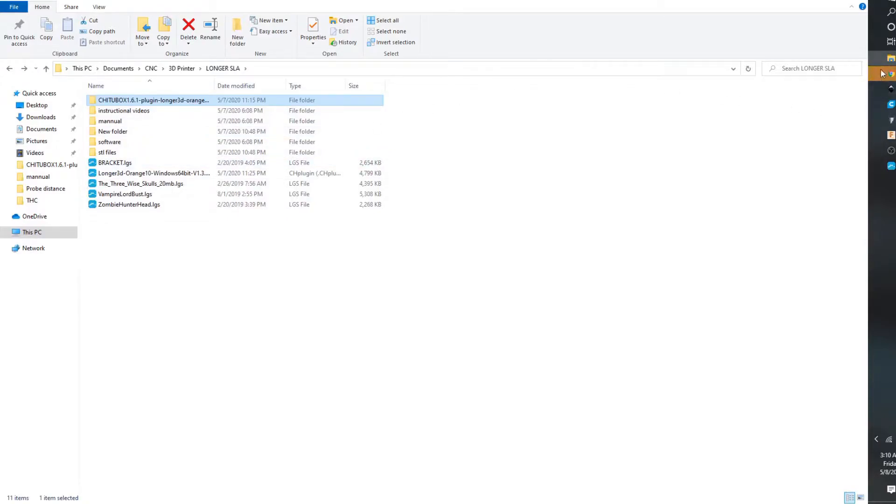
mouse_move(157, 88)
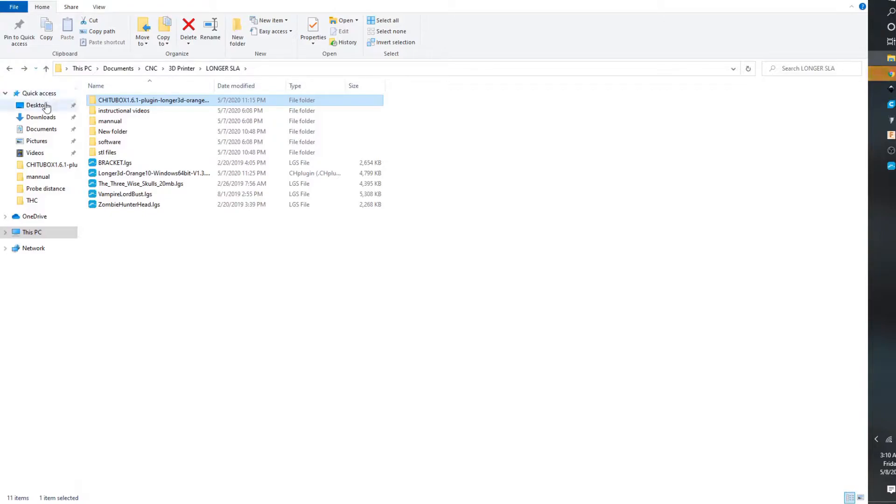
click(40, 117)
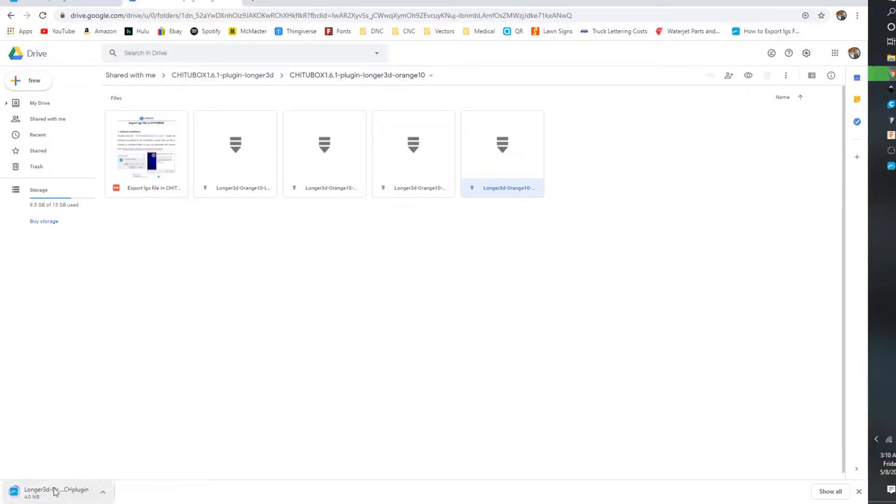
mouse_move(75, 492)
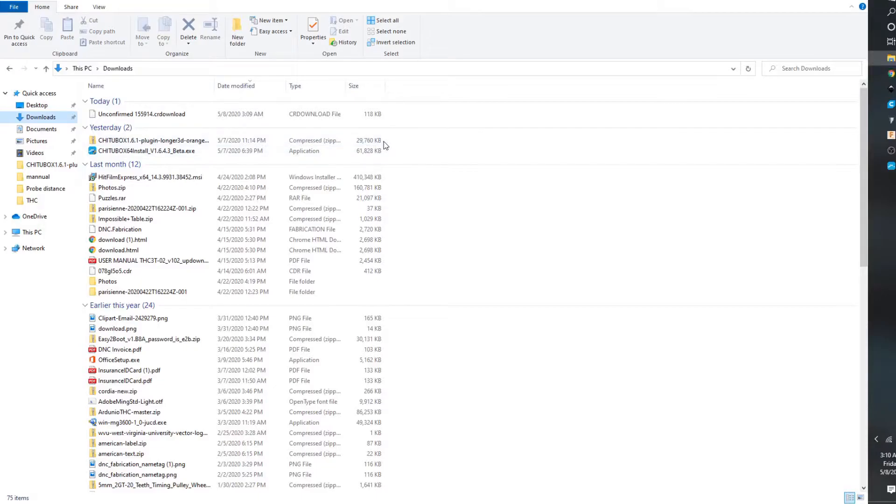
Check the plugin zip's Extract All option in Downloads, then return to CHITUBOX's main menu.
click(160, 140)
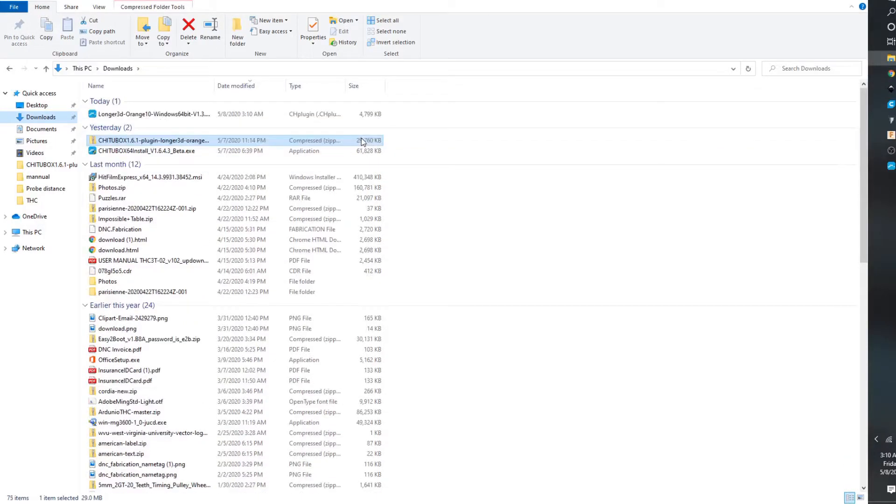
right_click(153, 141)
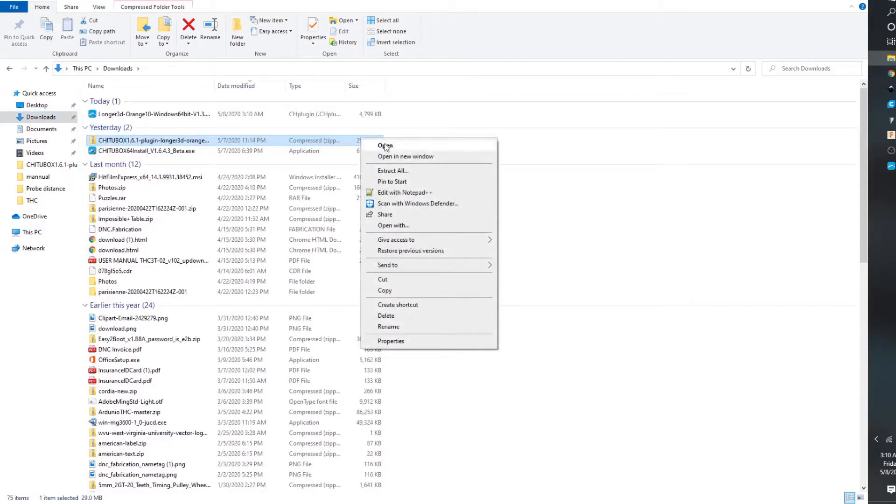
mouse_move(429, 174)
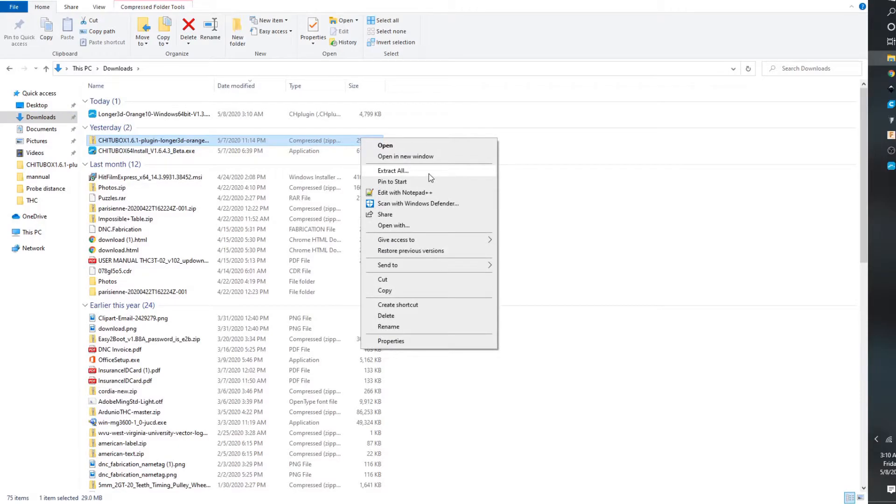
click(376, 100)
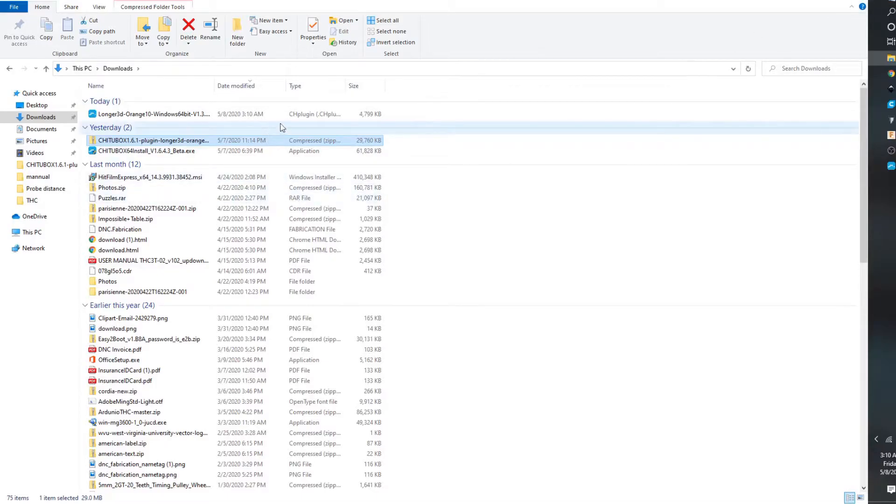
click(151, 114)
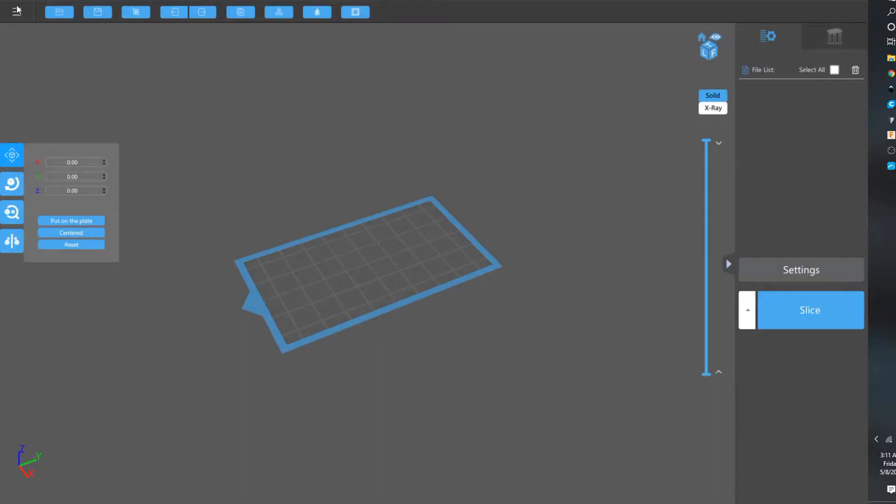
click(16, 12)
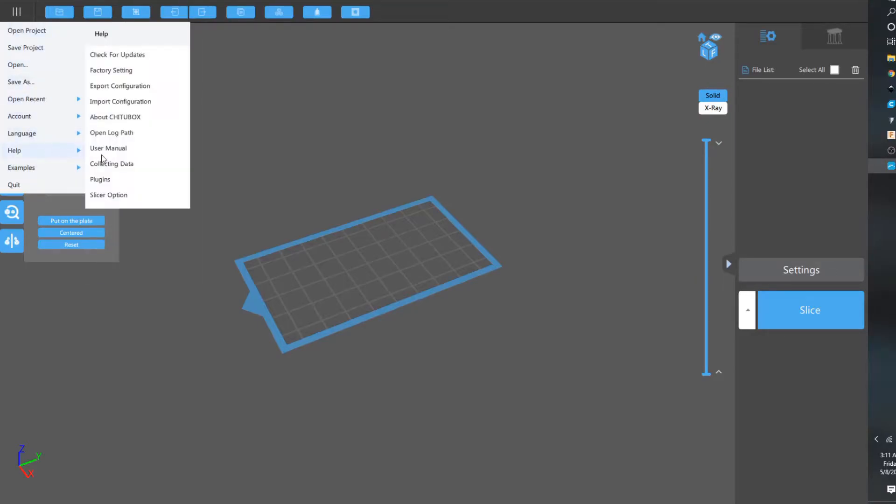
Show the Plugins dialog listing the Longer Orange10 lgs plugin.
click(100, 179)
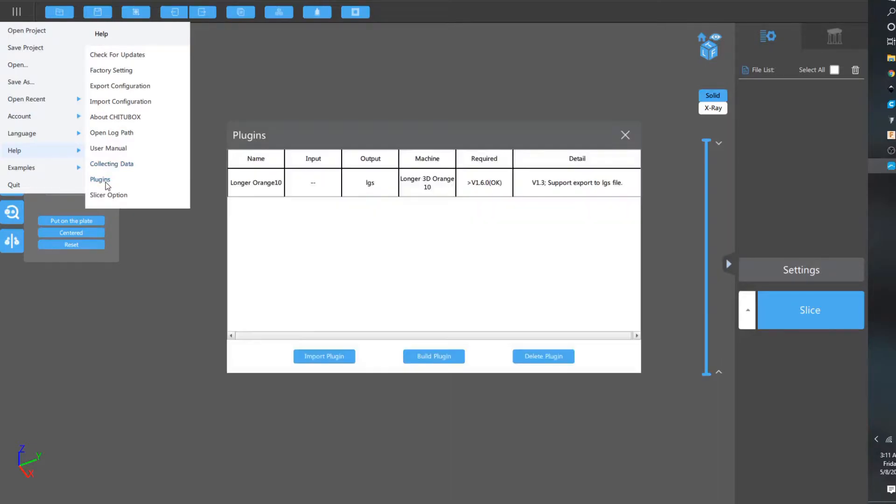
mouse_move(573, 188)
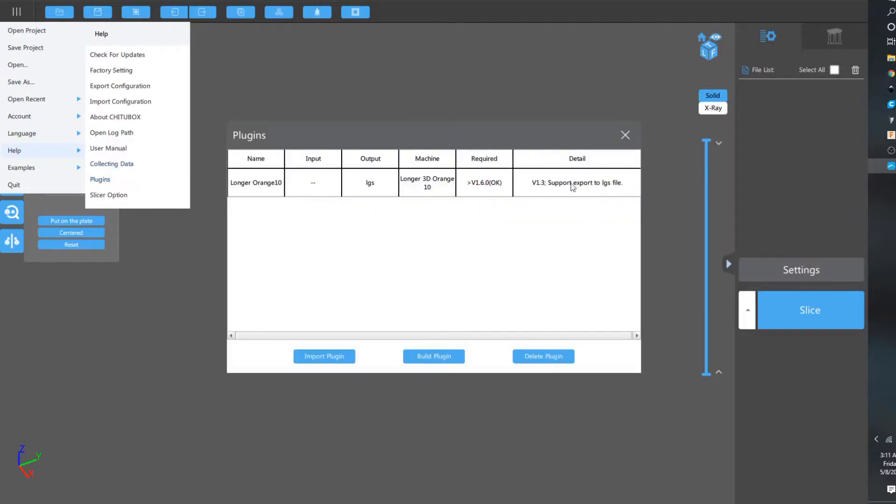
mouse_move(327, 378)
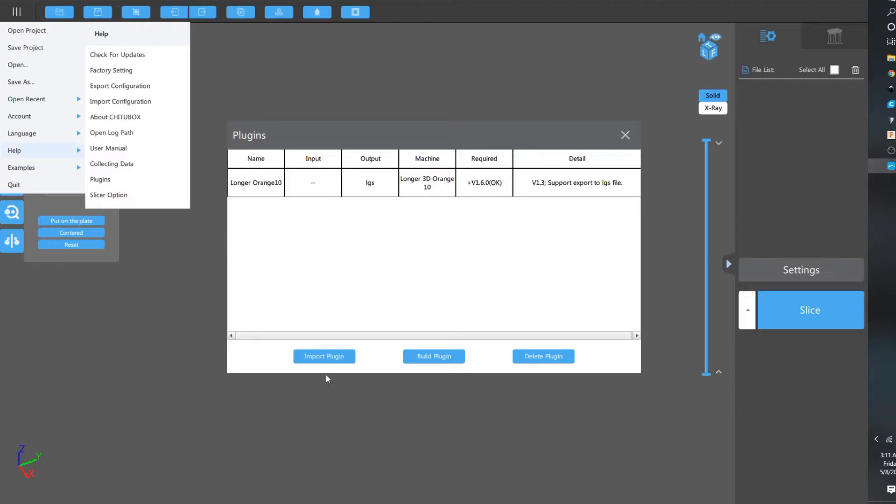
click(323, 355)
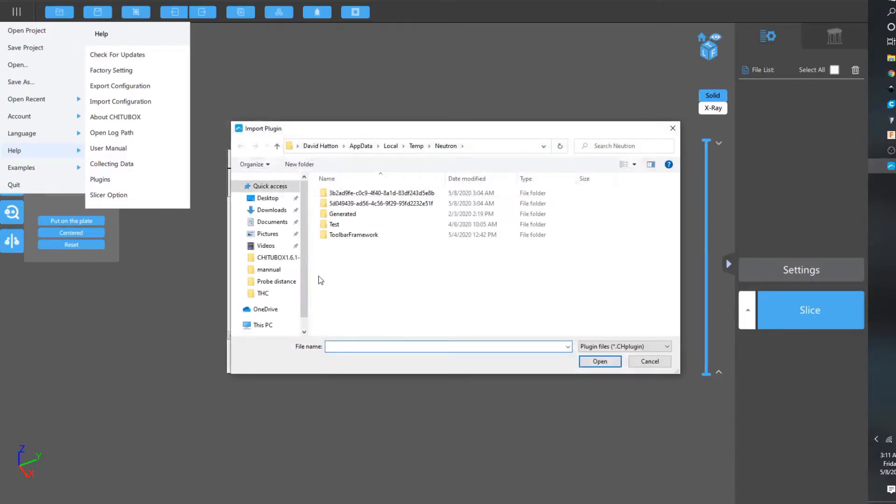
mouse_move(268, 317)
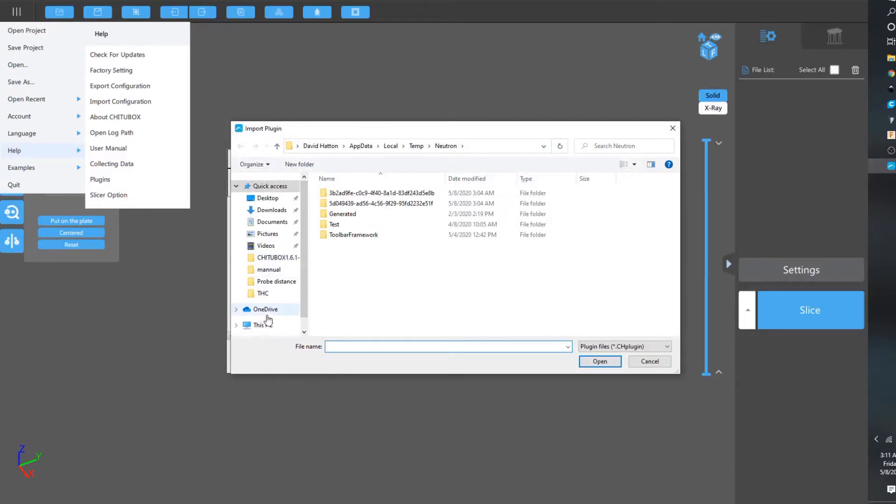
click(269, 210)
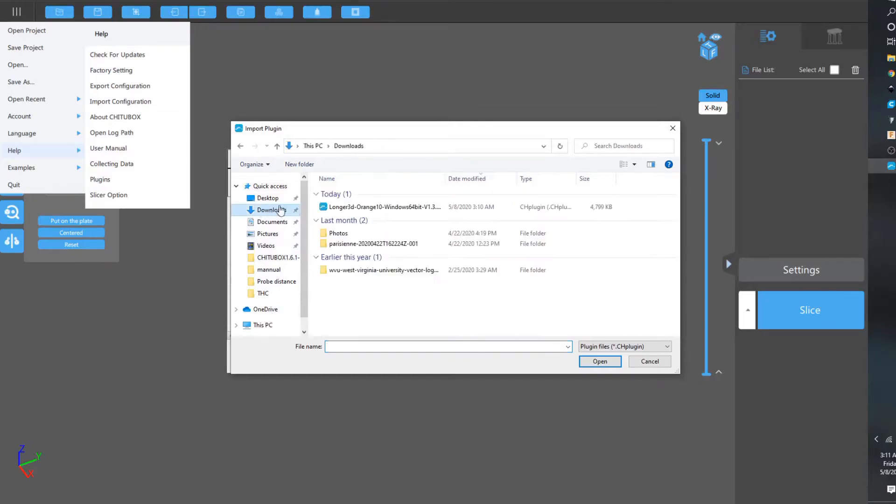
mouse_move(451, 197)
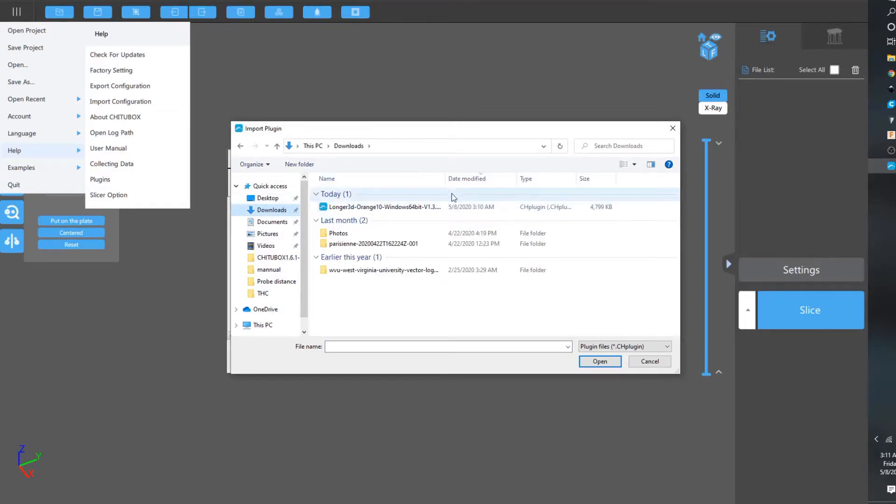
click(383, 207)
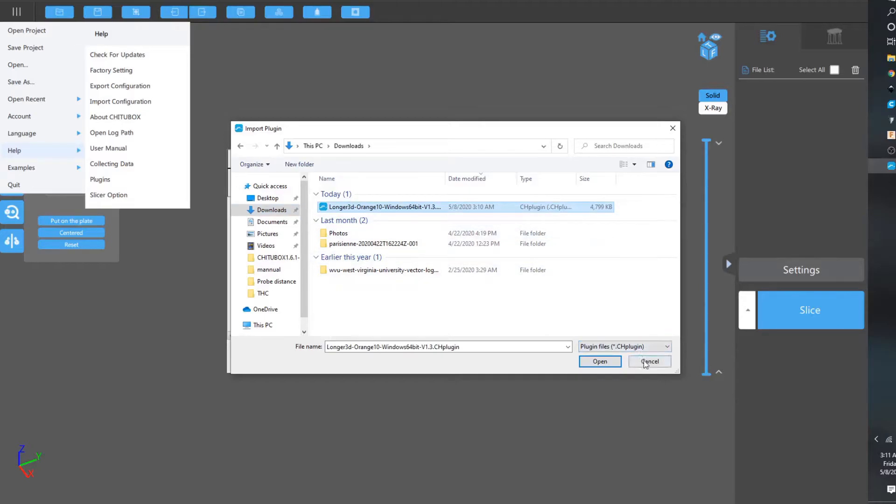
click(599, 362)
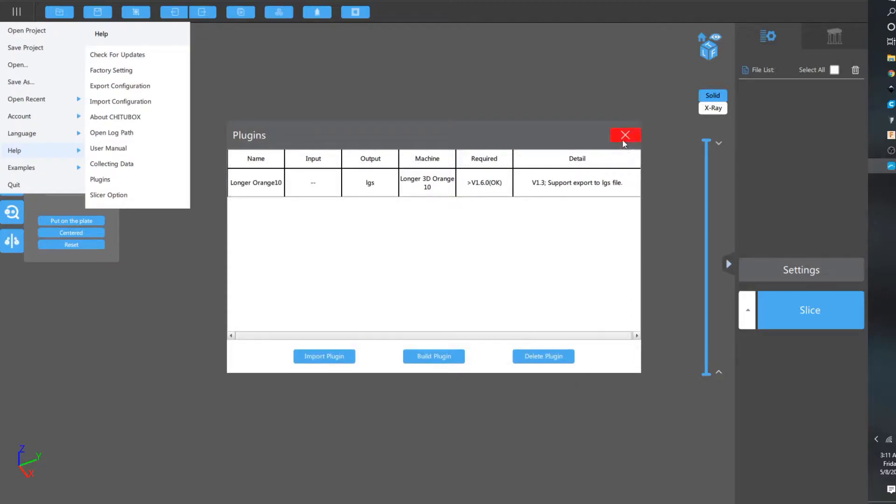
click(624, 135)
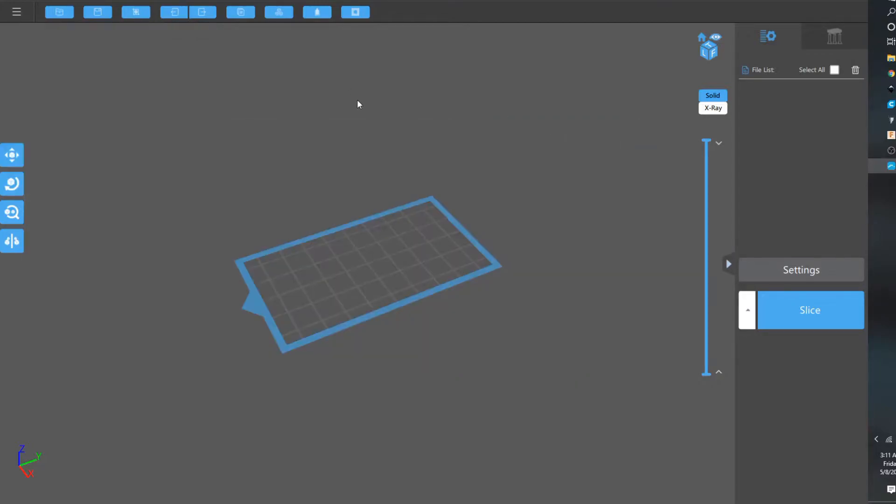
mouse_move(591, 54)
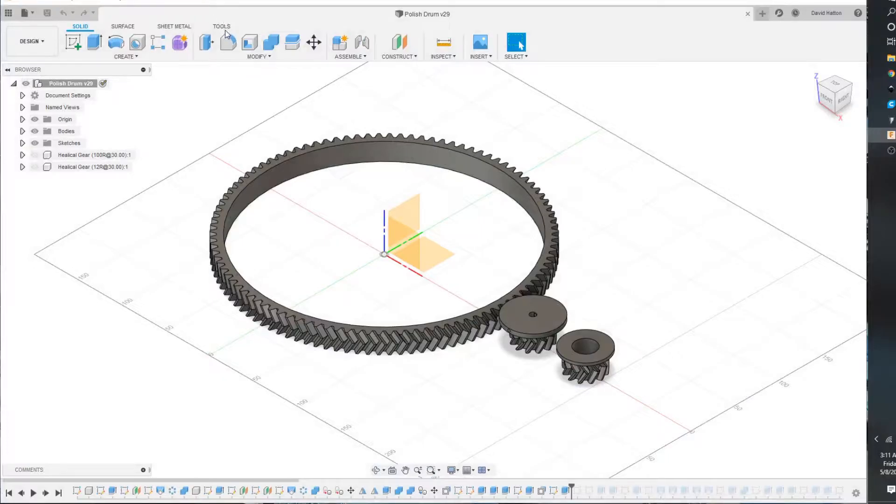
Start the 3D Print export from the TOOLS > MAKE menu.
click(221, 26)
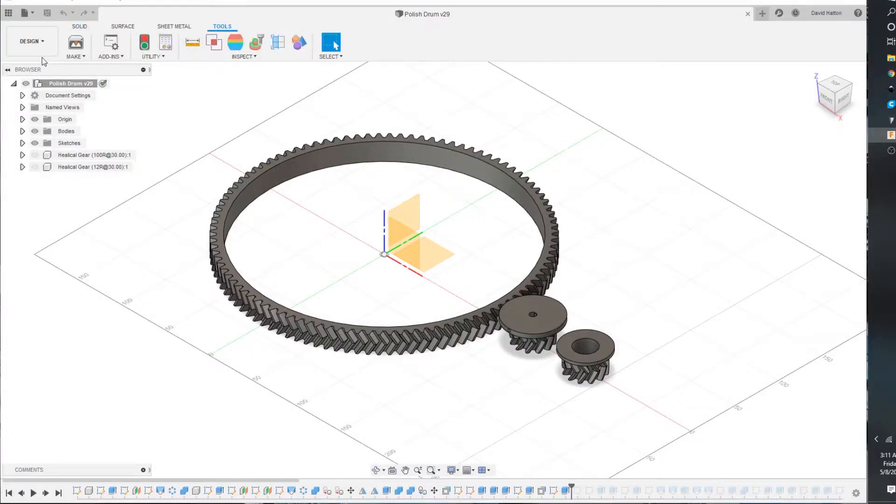
click(76, 41)
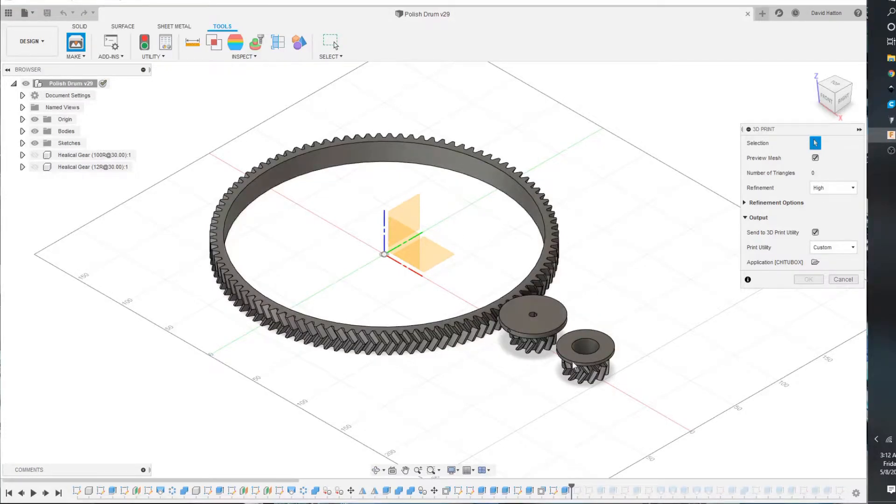
mouse_move(594, 361)
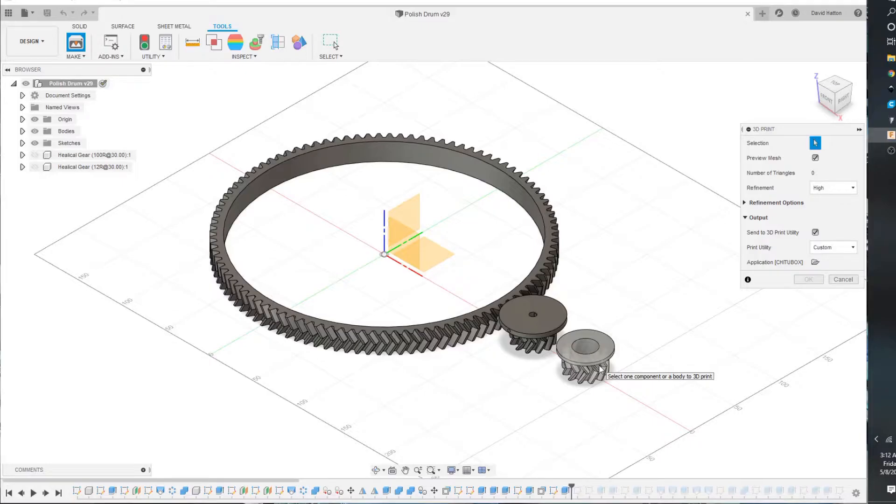
mouse_move(702, 248)
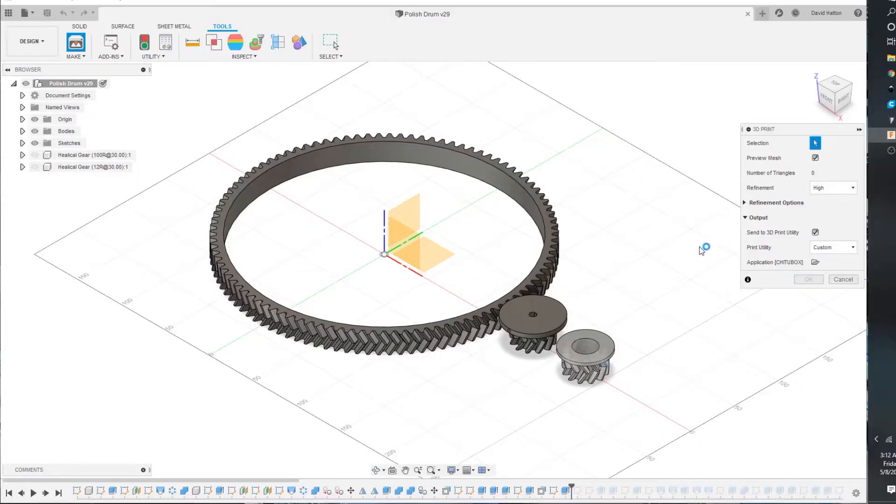
mouse_move(789, 226)
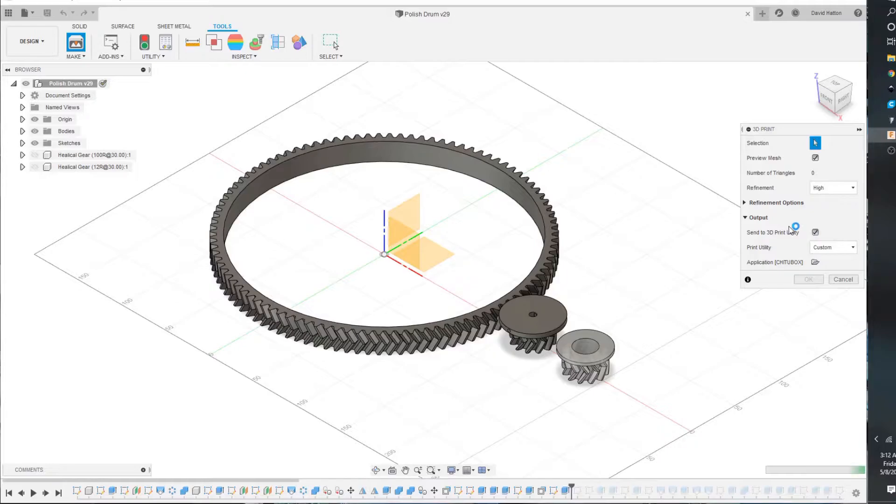
Select the small gear body, try the Cura print utility, and settle back on Custom (CHITUBOX).
click(577, 348)
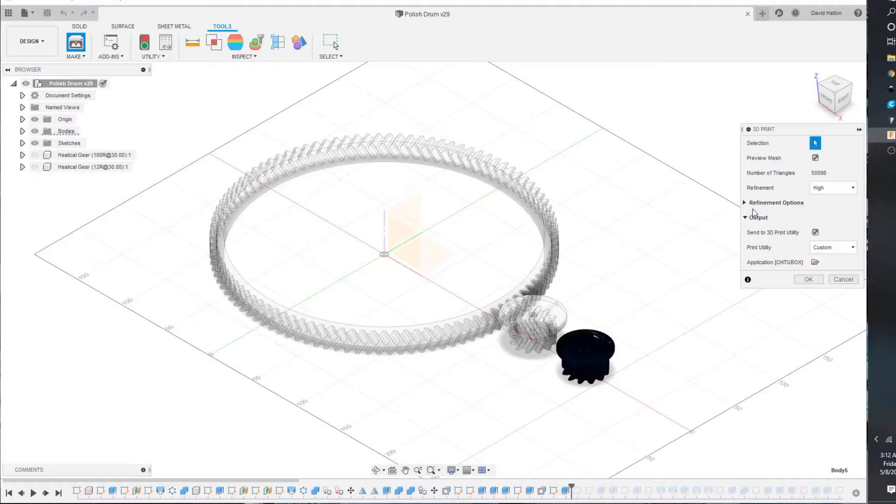
mouse_move(852, 202)
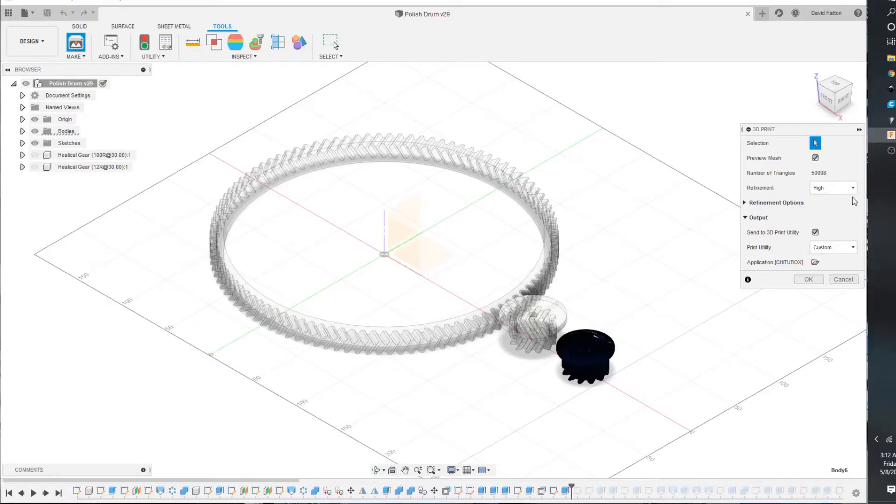
mouse_move(820, 187)
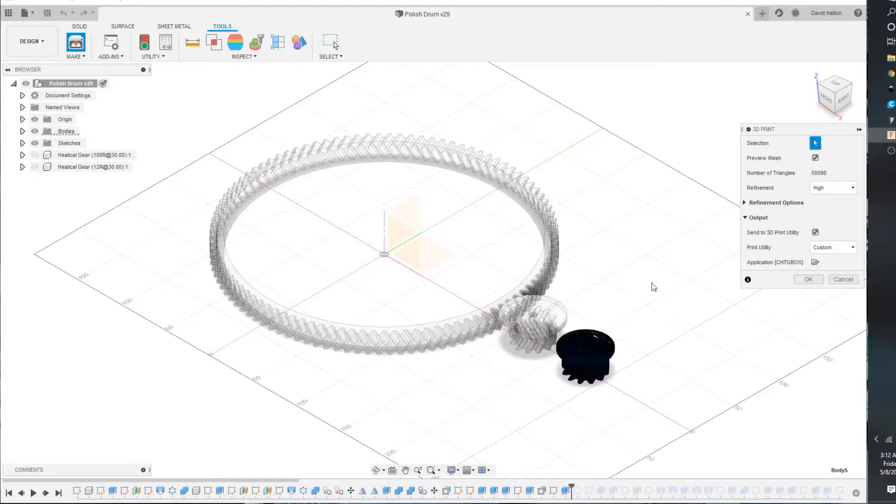
mouse_move(317, 106)
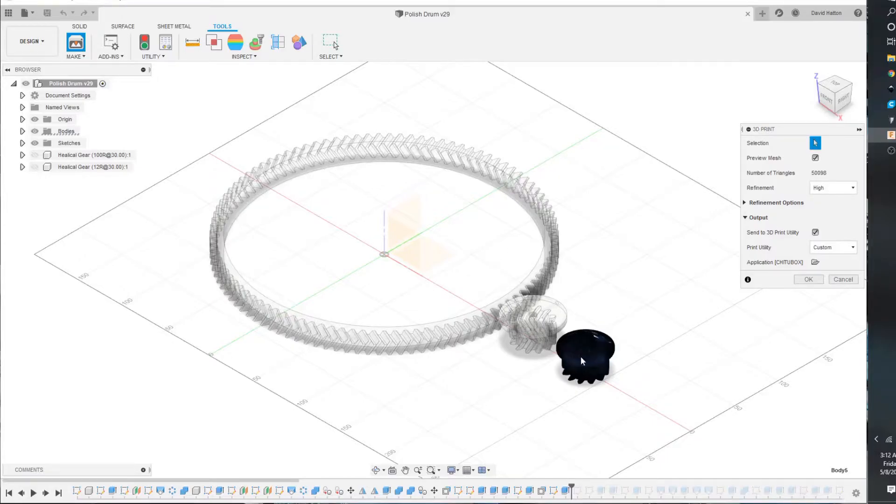
mouse_move(595, 365)
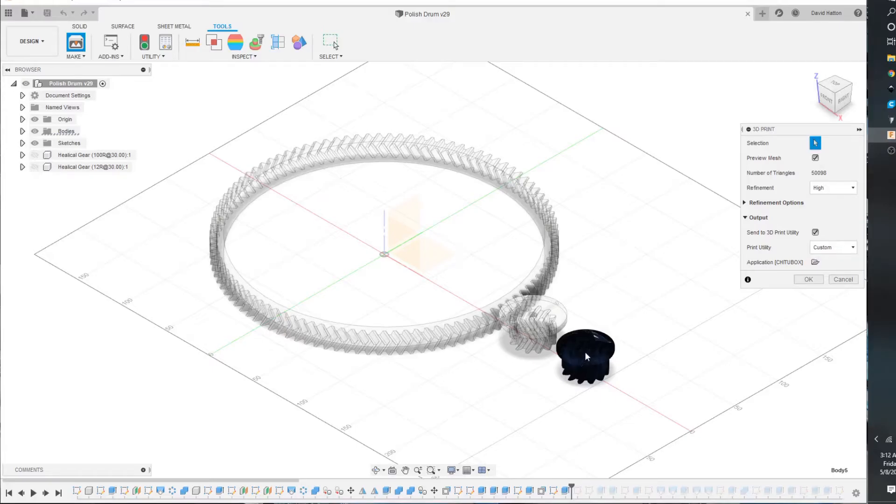
mouse_move(836, 205)
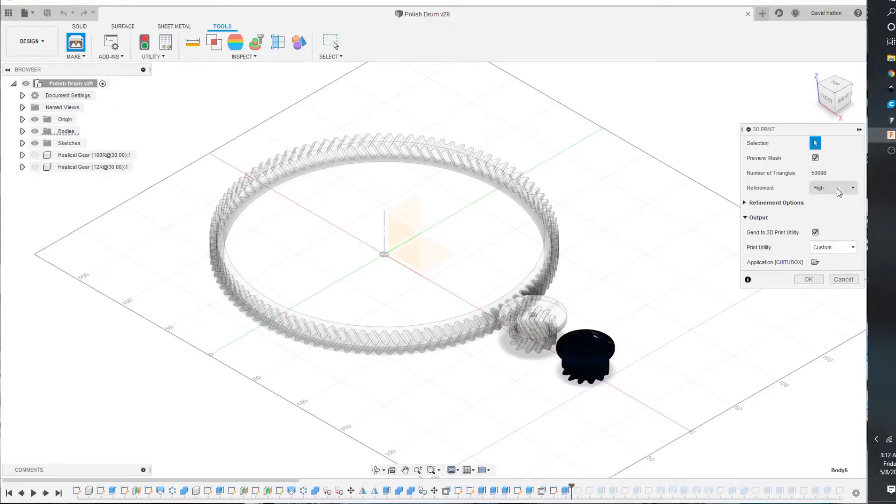
mouse_move(777, 238)
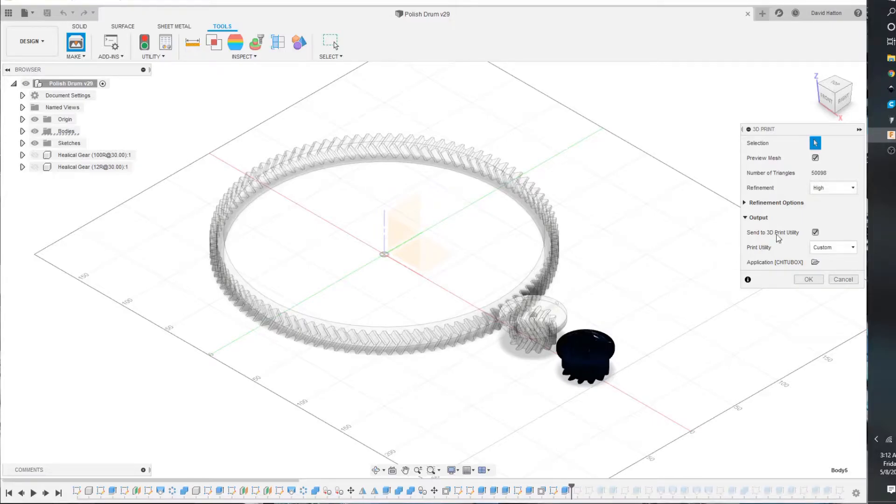
mouse_move(807, 236)
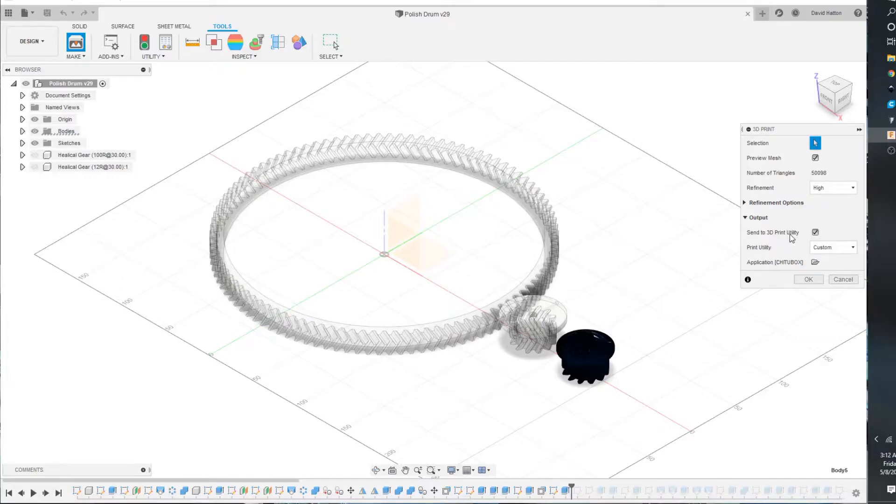
mouse_move(859, 258)
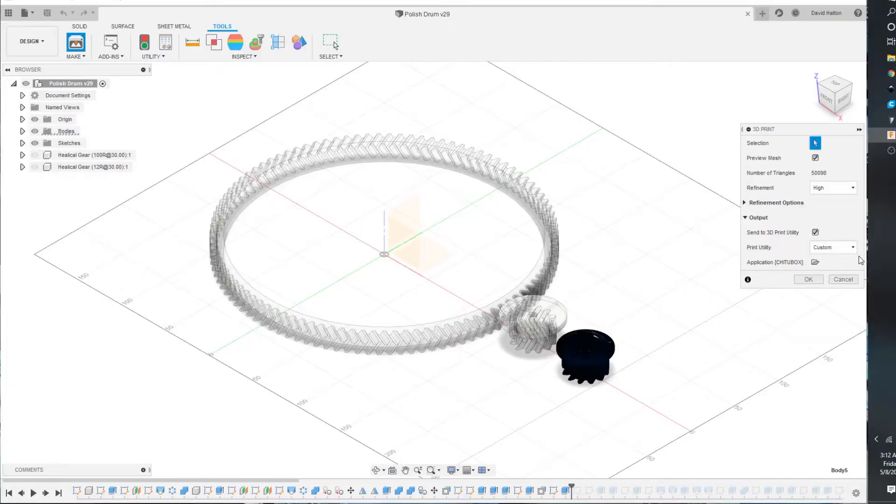
click(832, 246)
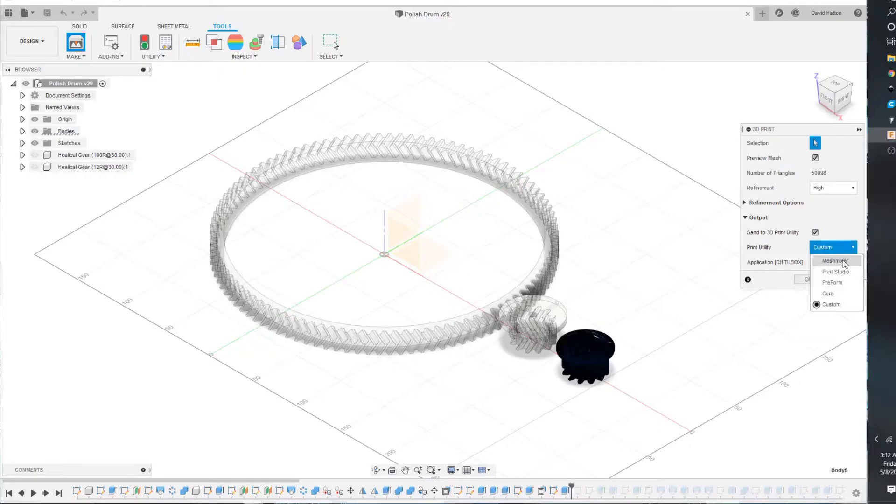
mouse_move(834, 304)
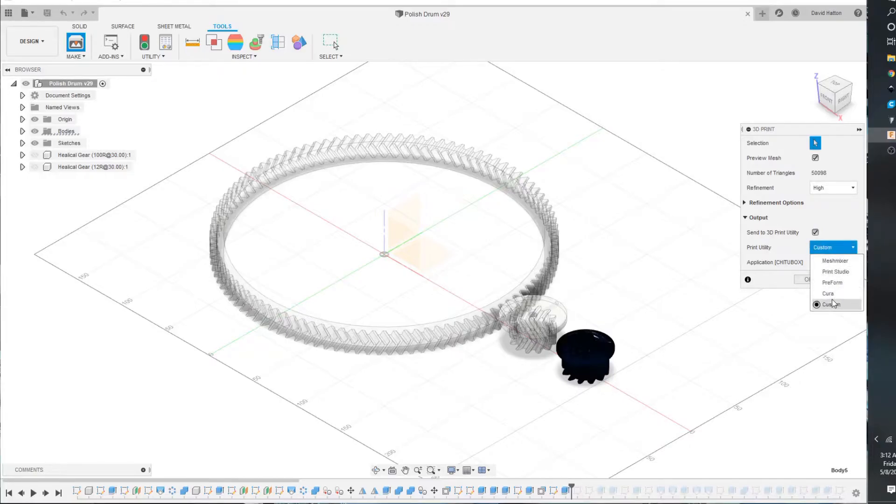
click(830, 305)
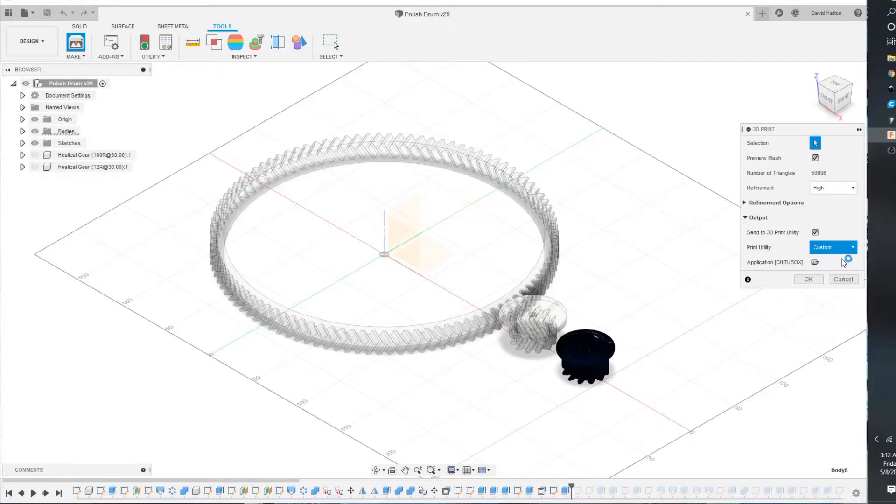
click(833, 247)
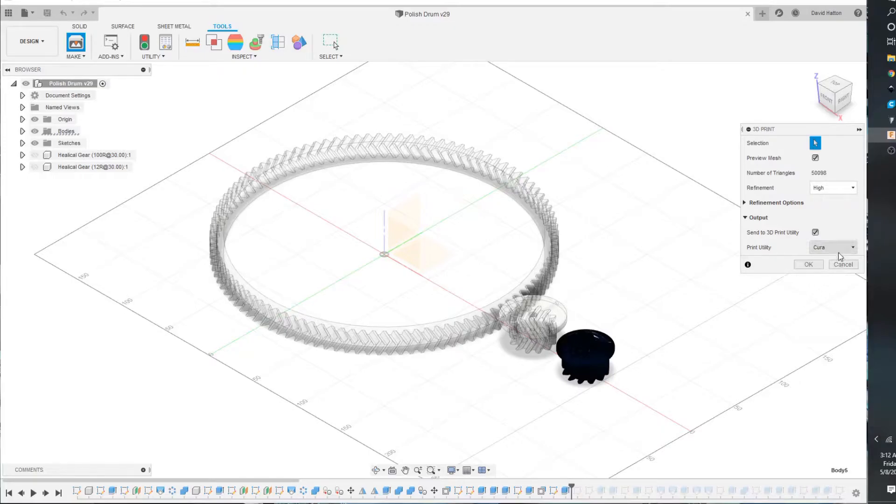
click(834, 246)
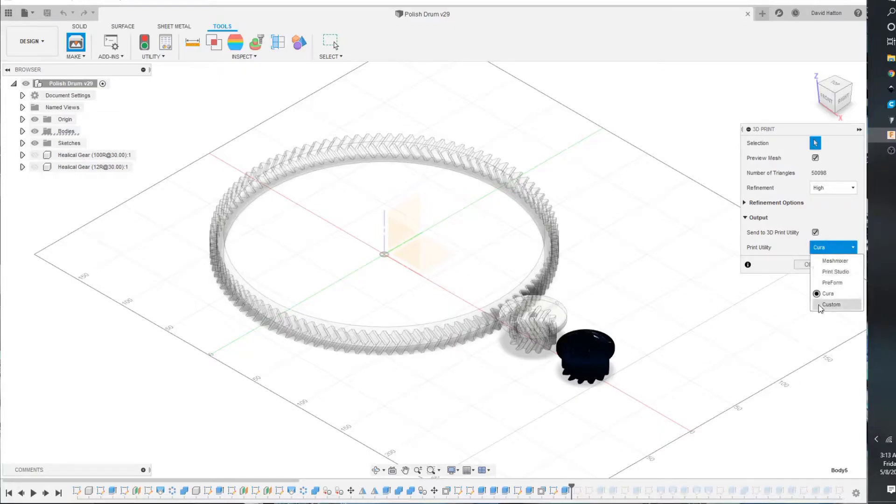
click(828, 293)
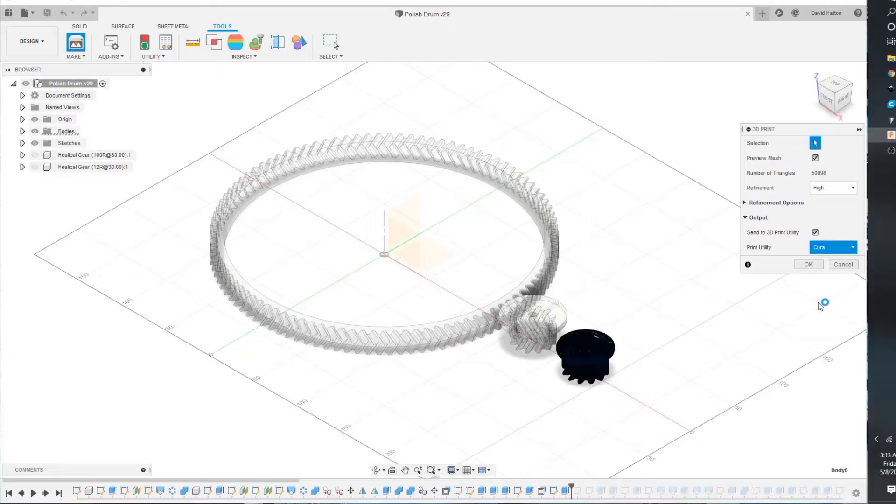
click(832, 246)
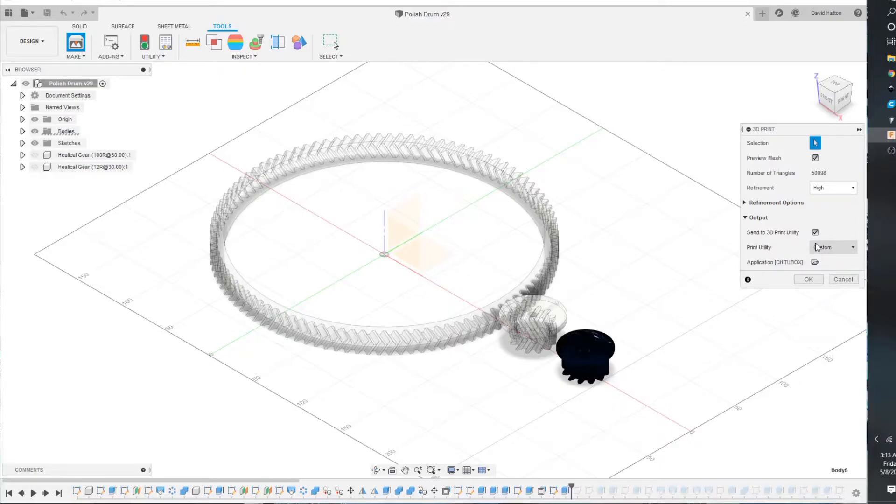
mouse_move(815, 262)
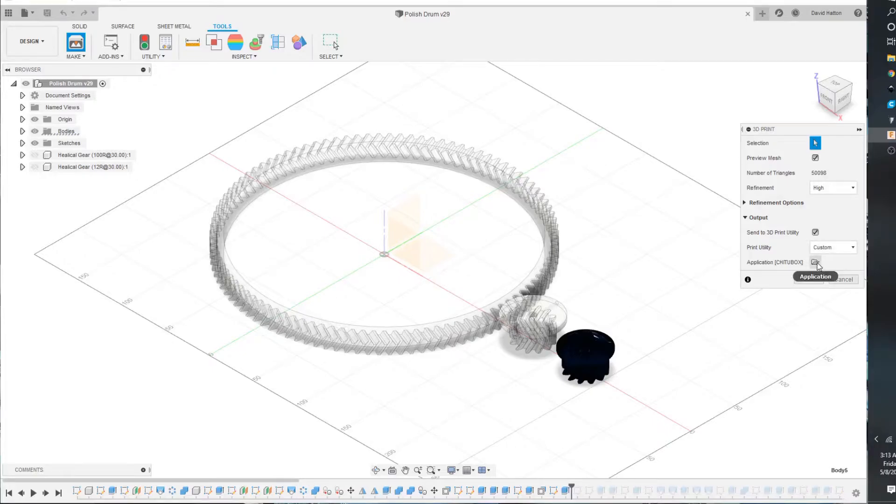
click(815, 261)
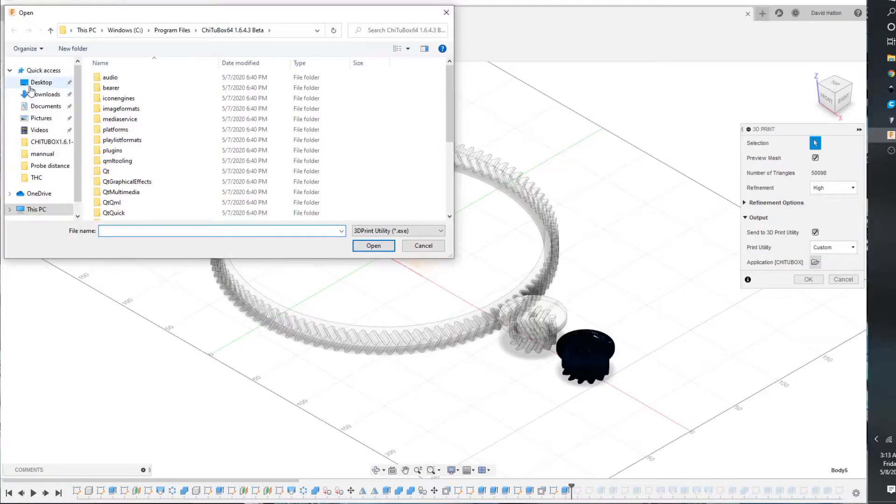
click(40, 82)
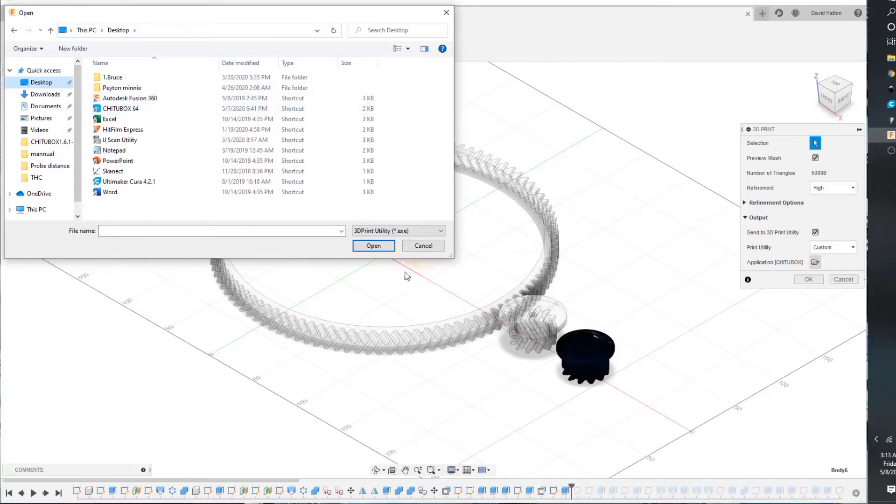
mouse_move(423, 246)
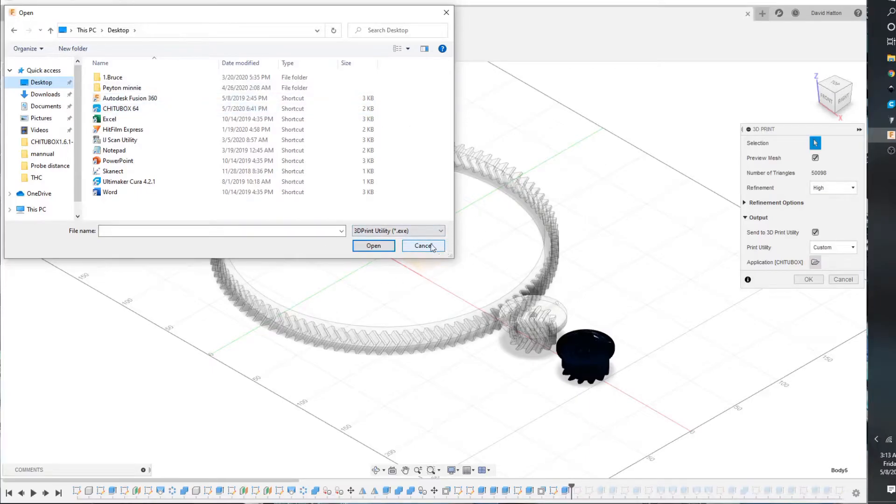
mouse_move(419, 232)
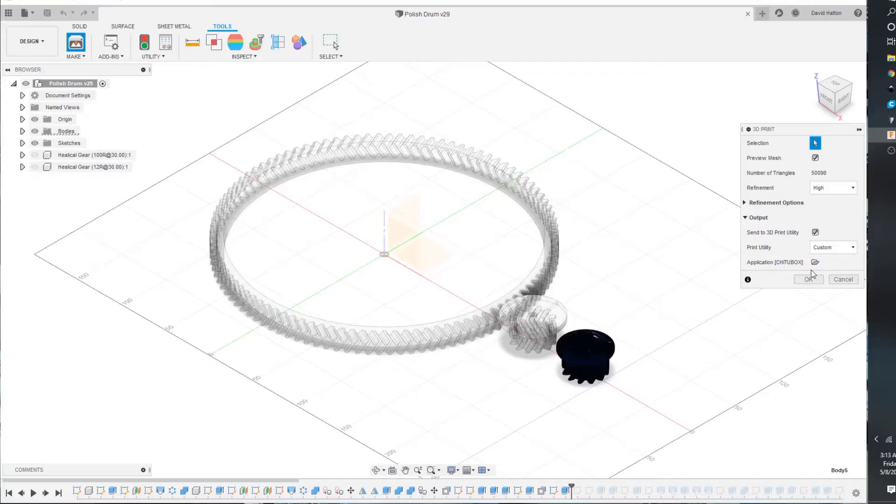
mouse_move(808, 279)
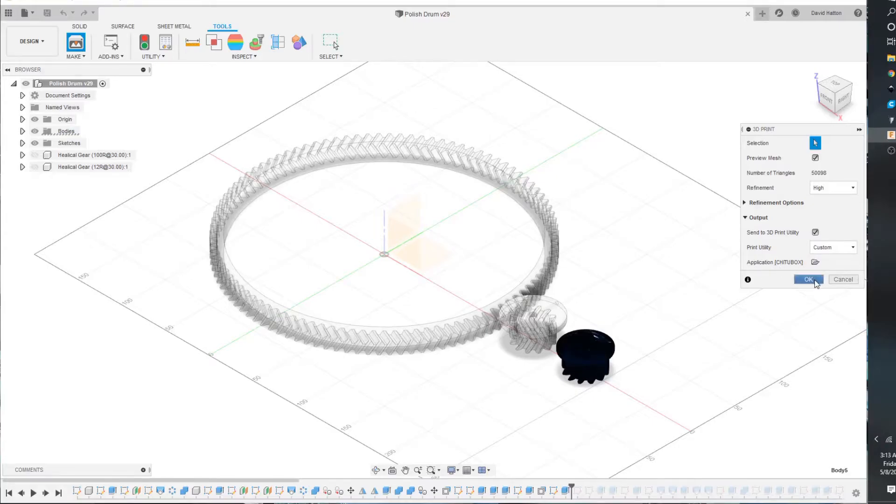
Confirm the 3D Print dialog to send the small gear to CHITUBOX.
click(807, 279)
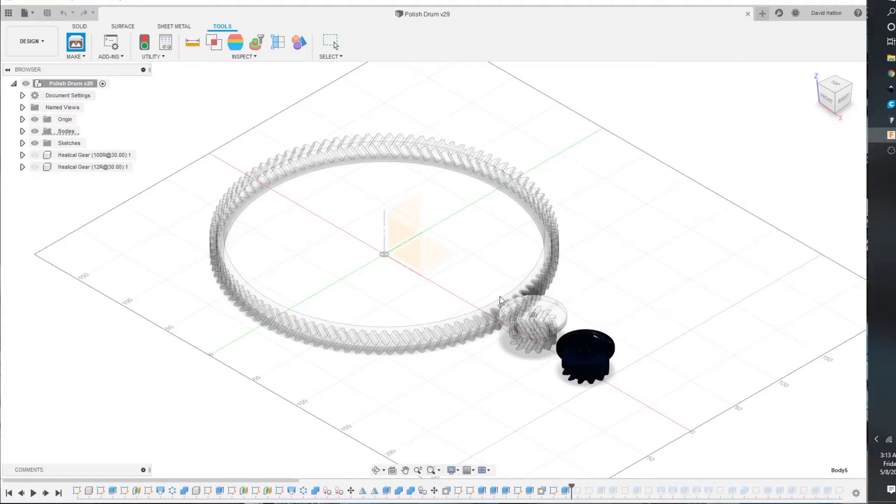
mouse_move(548, 263)
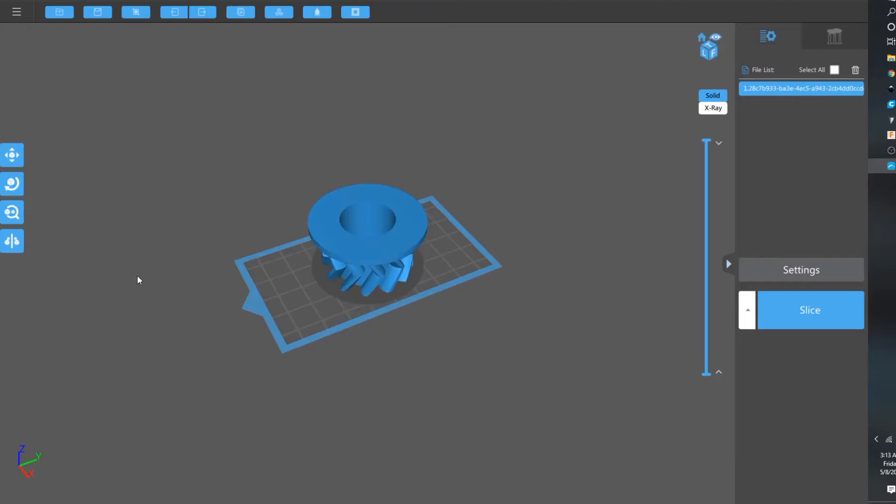
mouse_move(72, 247)
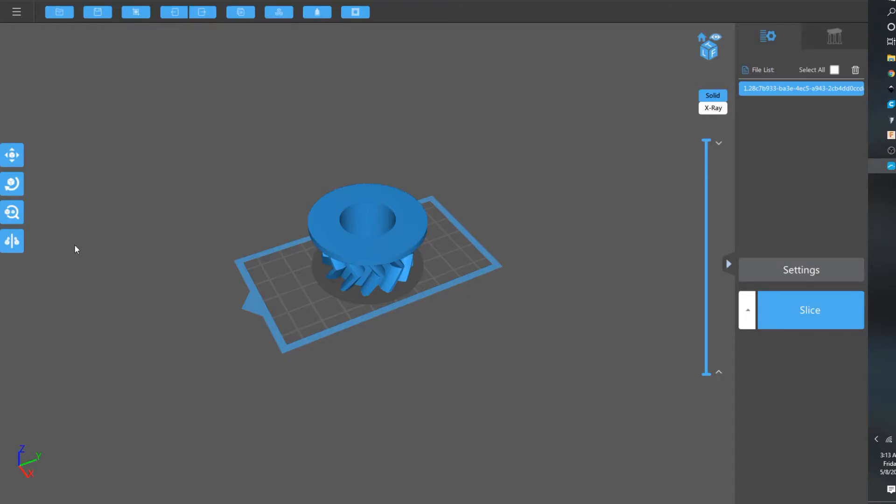
mouse_move(11, 155)
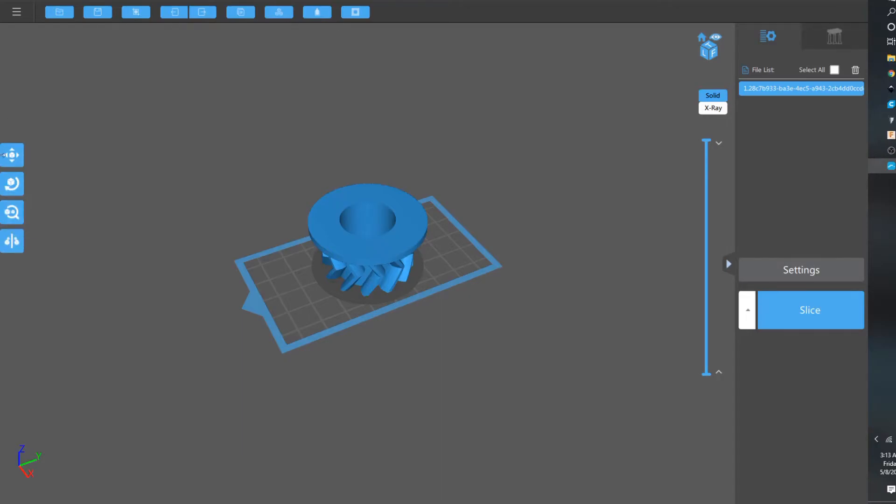
Select the imported helical gear on the CHITUBOX build plate.
click(12, 184)
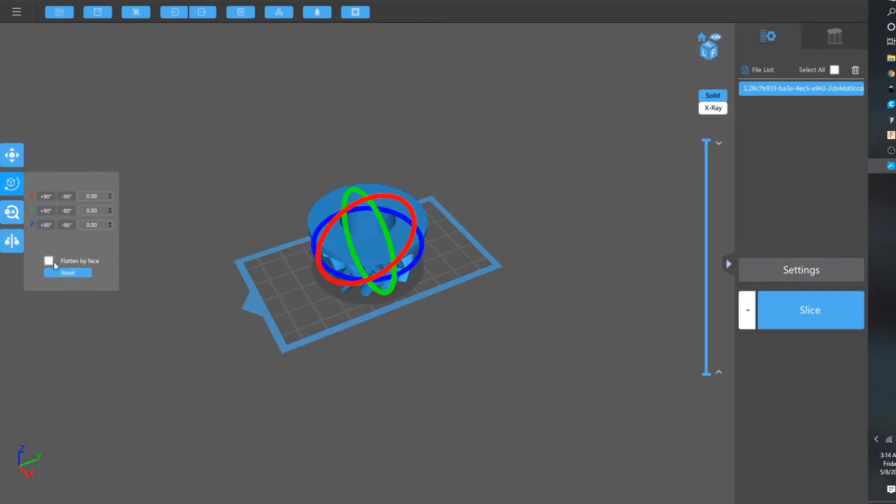
Lay the gear flat on its wide flange face using Flatten by face.
click(48, 261)
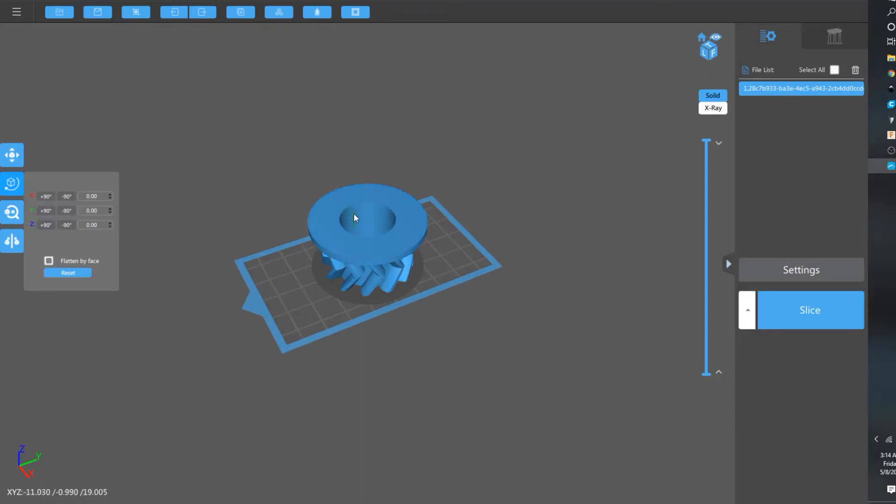
mouse_move(402, 225)
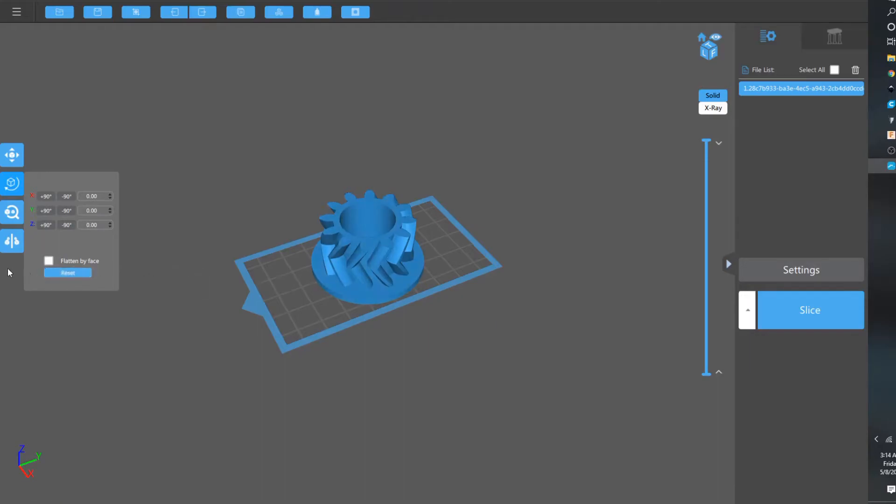
click(47, 261)
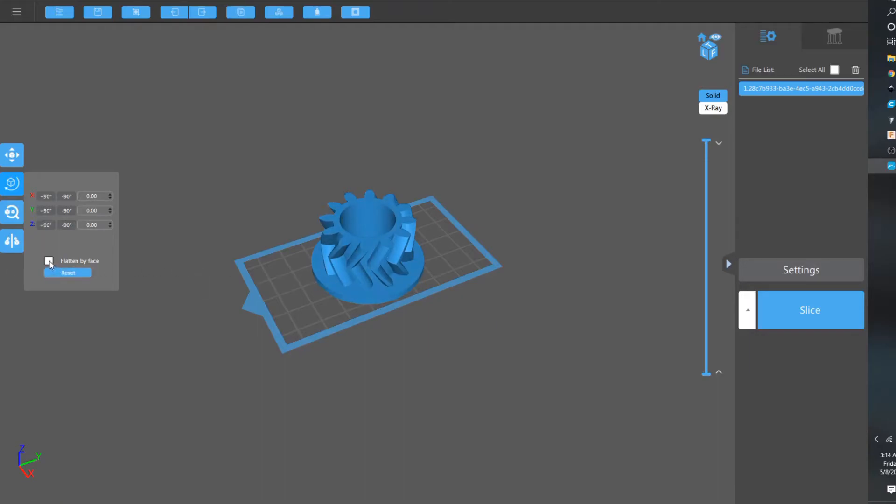
click(48, 261)
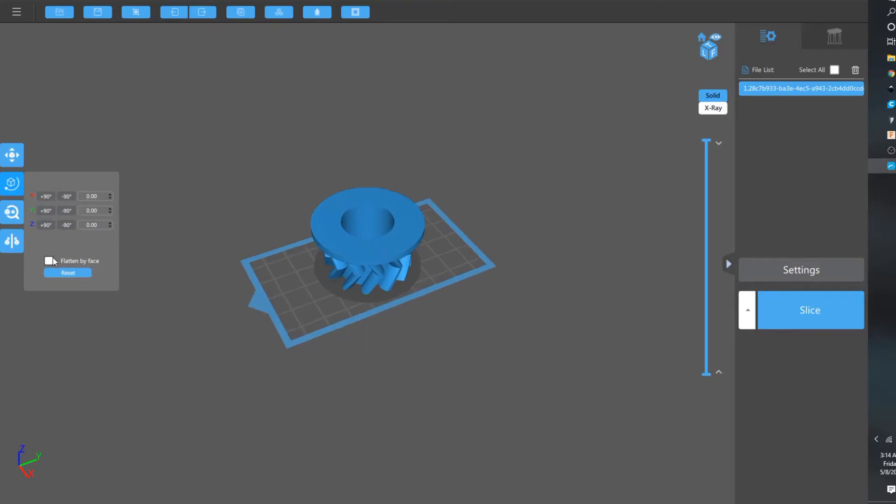
click(12, 155)
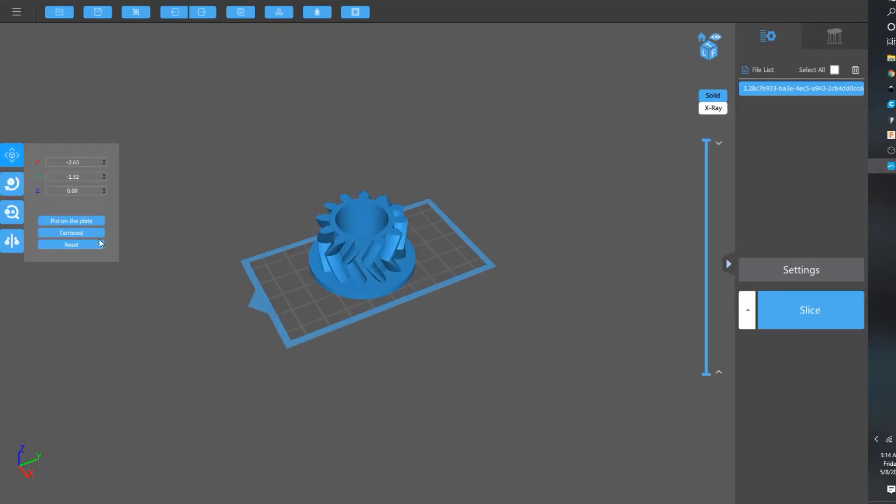
Reset the gear's position offsets to zero and return to the rotation options.
click(71, 232)
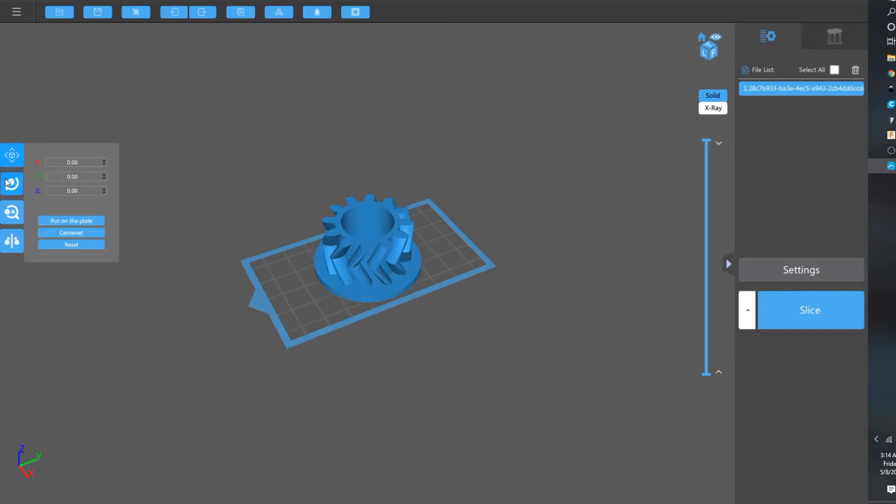
click(11, 184)
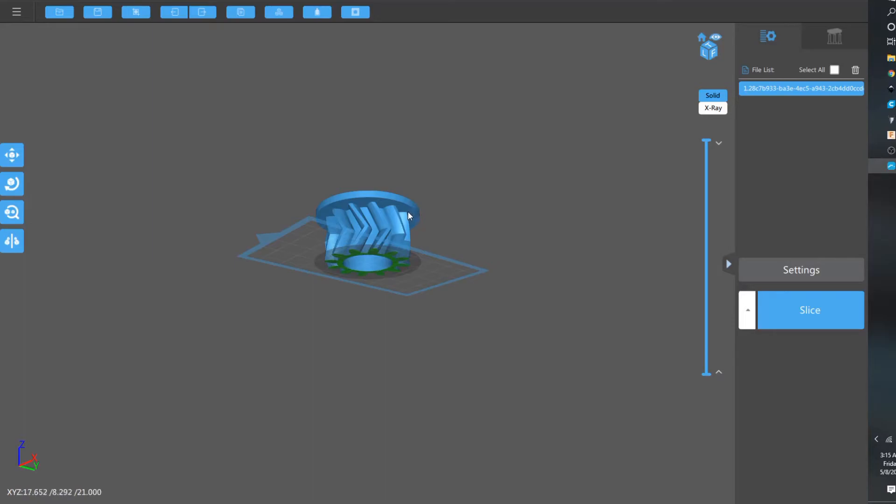
mouse_move(399, 250)
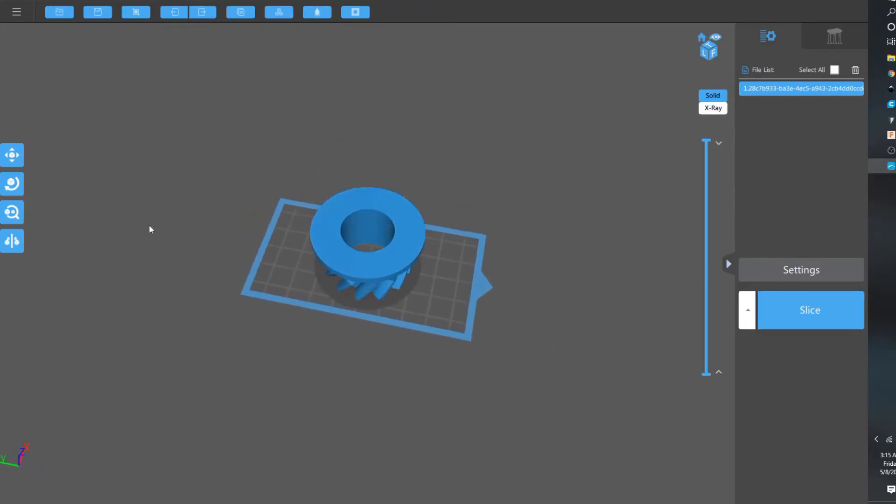
click(12, 183)
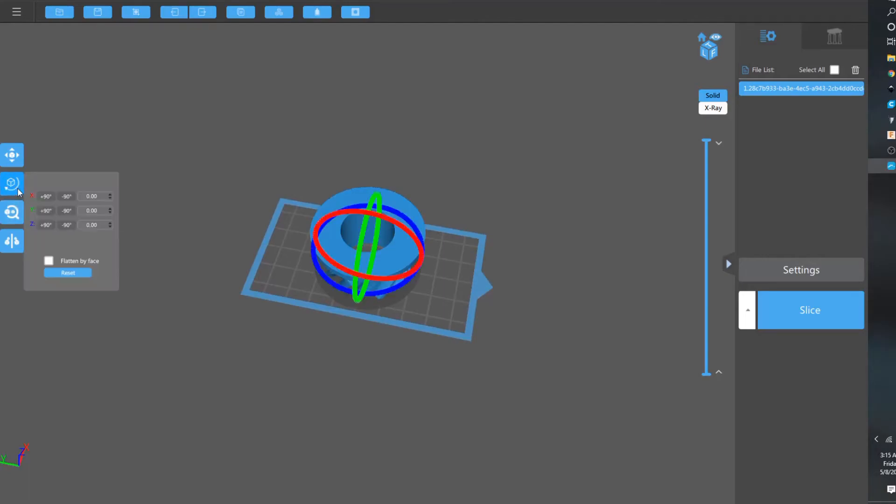
mouse_move(65, 267)
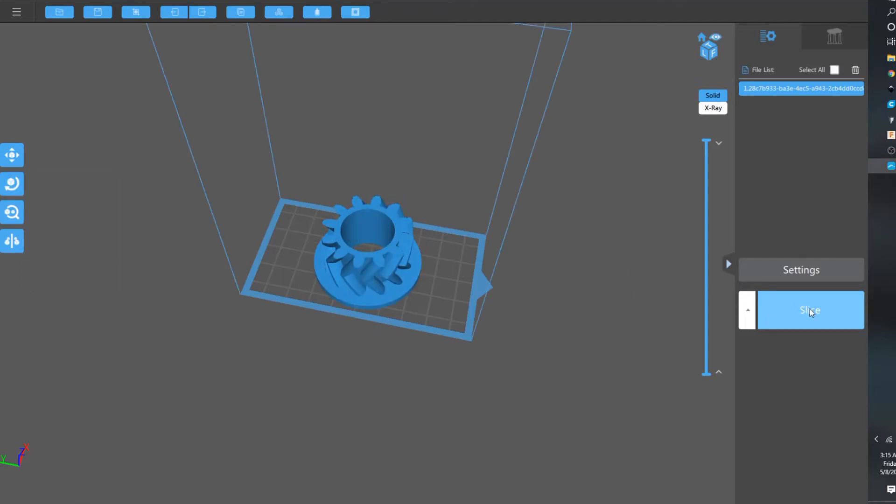
Browse the machine chooser to the Longer 3D models, then cancel back to the Orange10 profile.
click(801, 269)
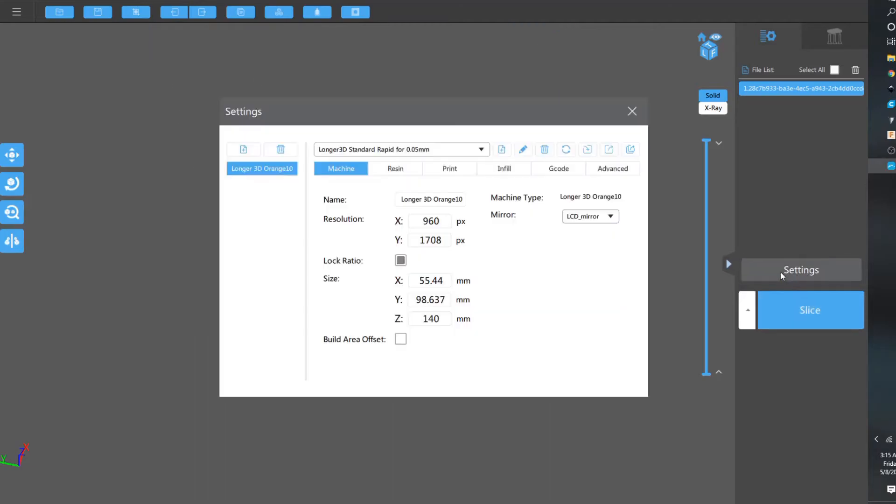
mouse_move(481, 224)
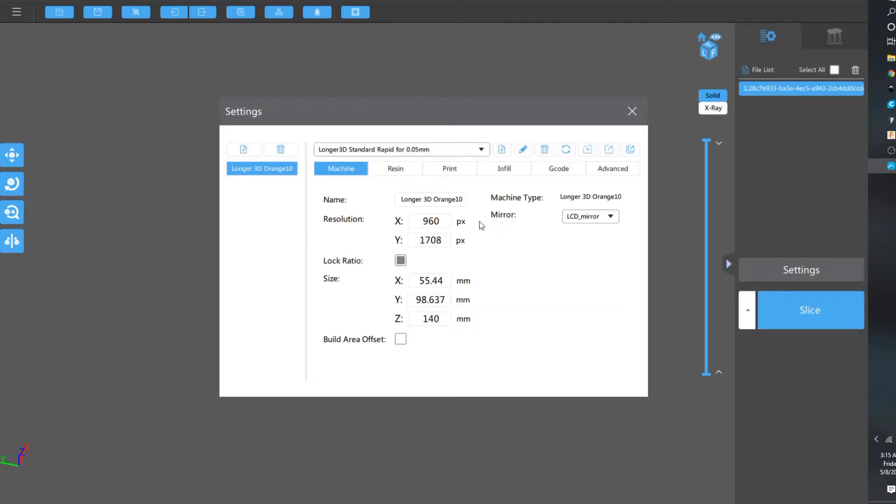
mouse_move(331, 184)
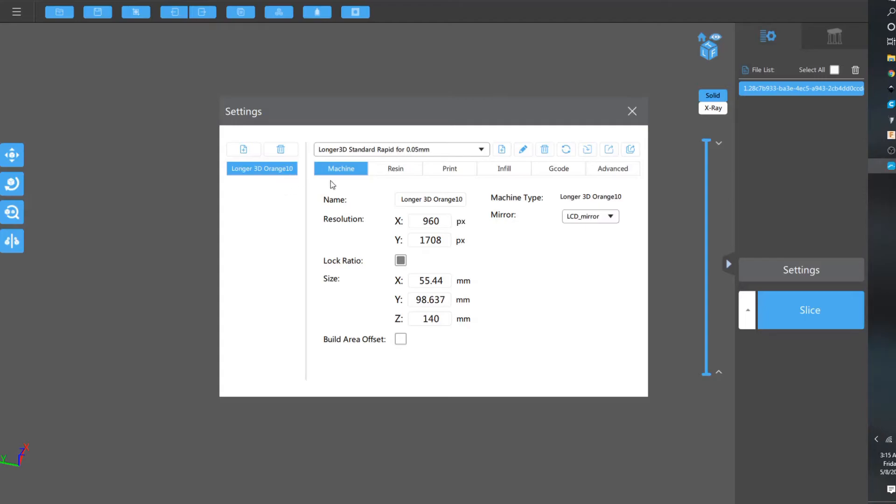
mouse_move(243, 149)
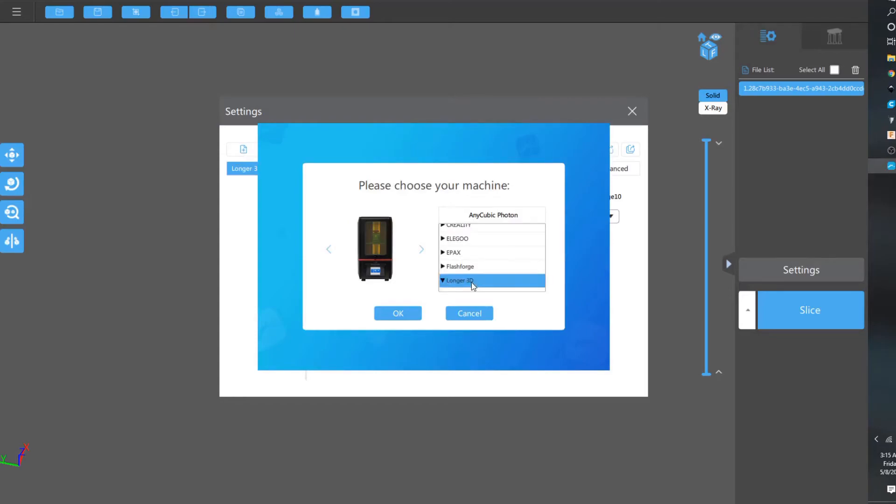
scroll(down, 3)
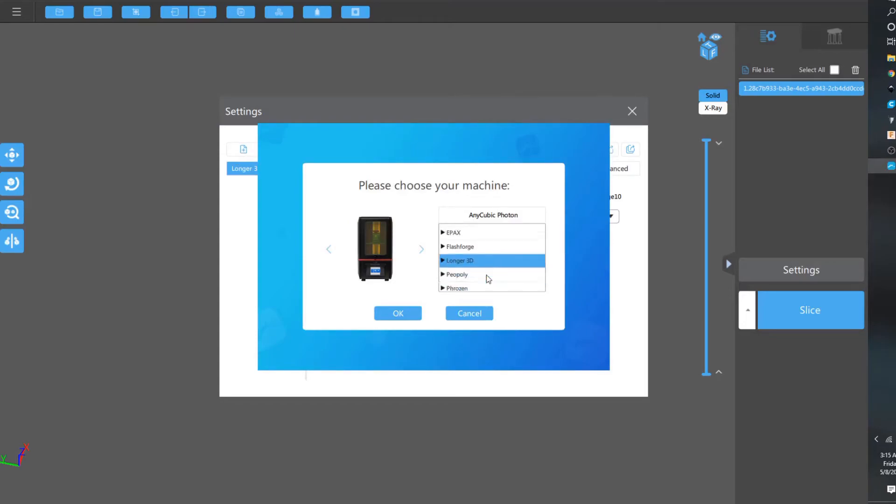
mouse_move(454, 264)
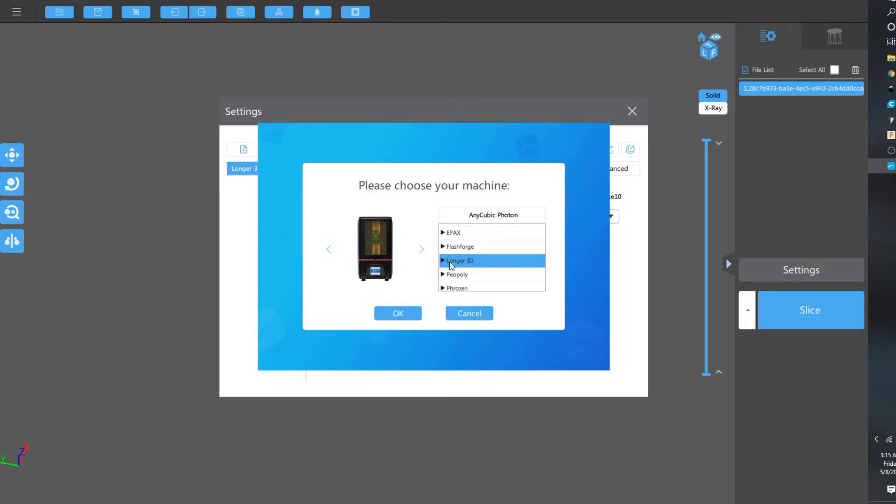
click(458, 261)
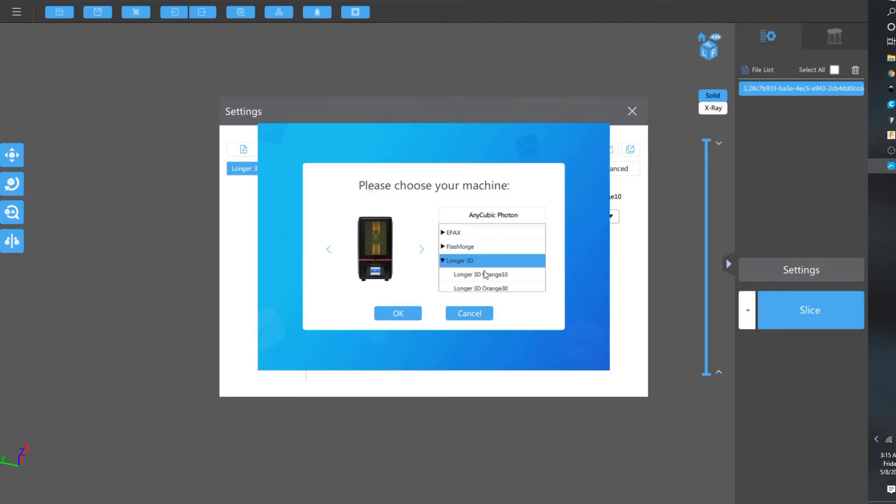
scroll(down, 3)
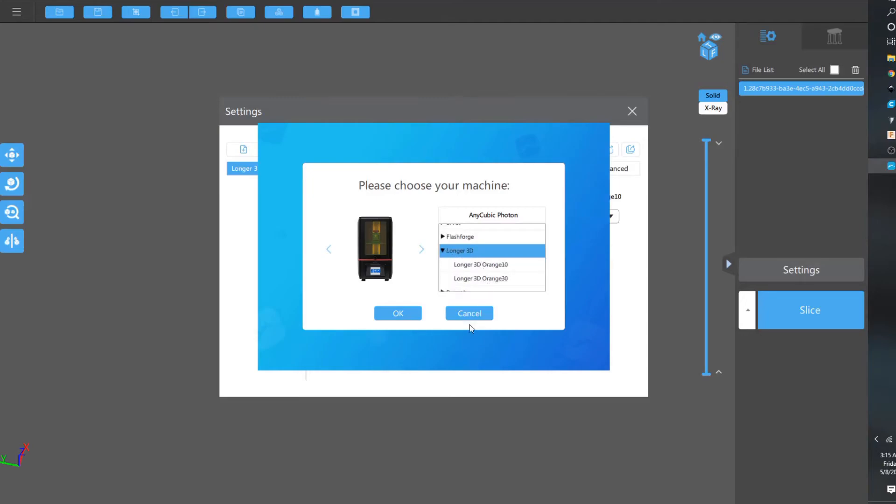
click(397, 313)
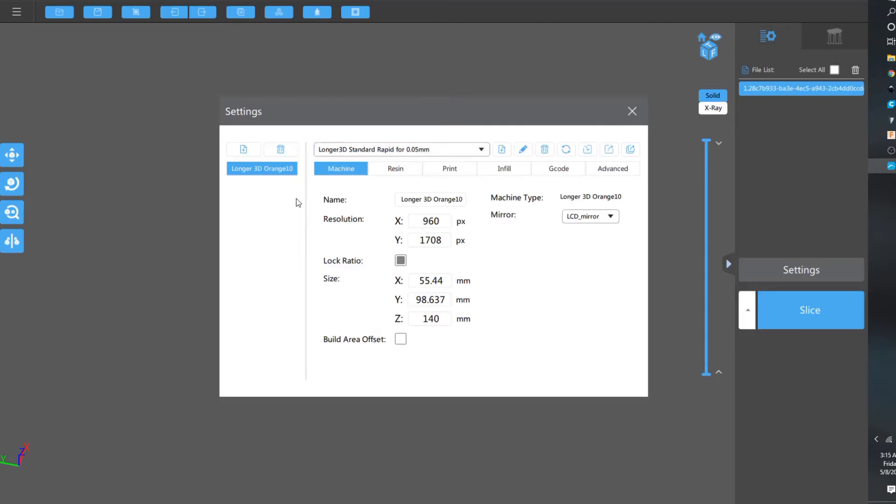
click(401, 149)
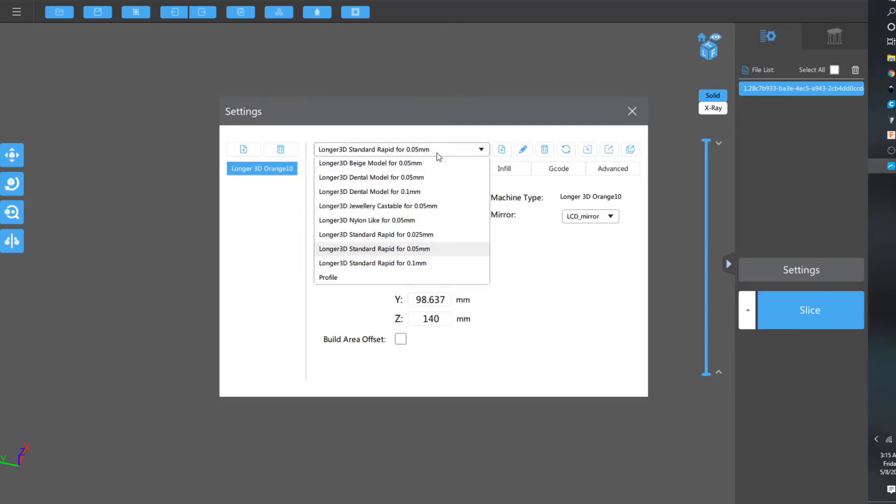
mouse_move(420, 190)
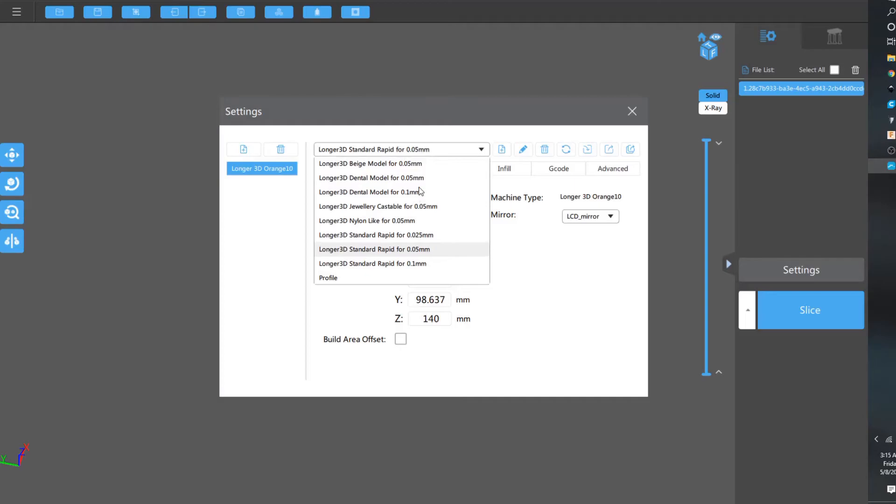
click(374, 249)
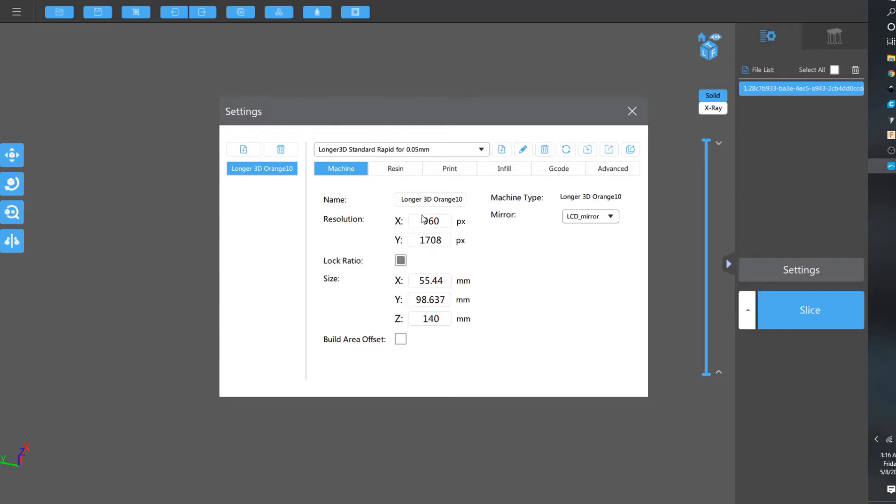
mouse_move(493, 215)
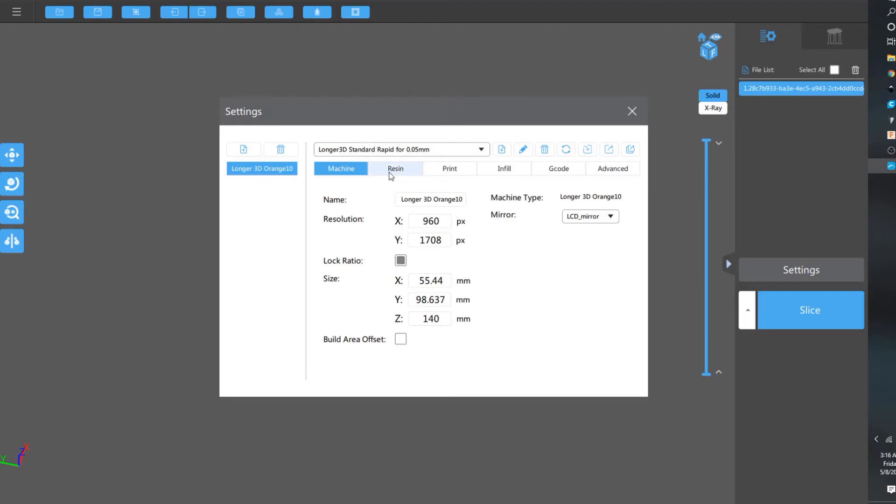
click(394, 168)
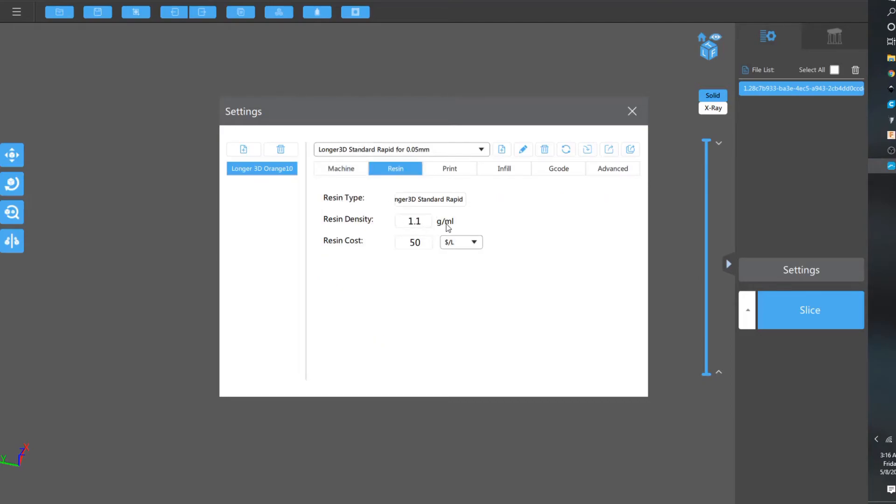
mouse_move(454, 226)
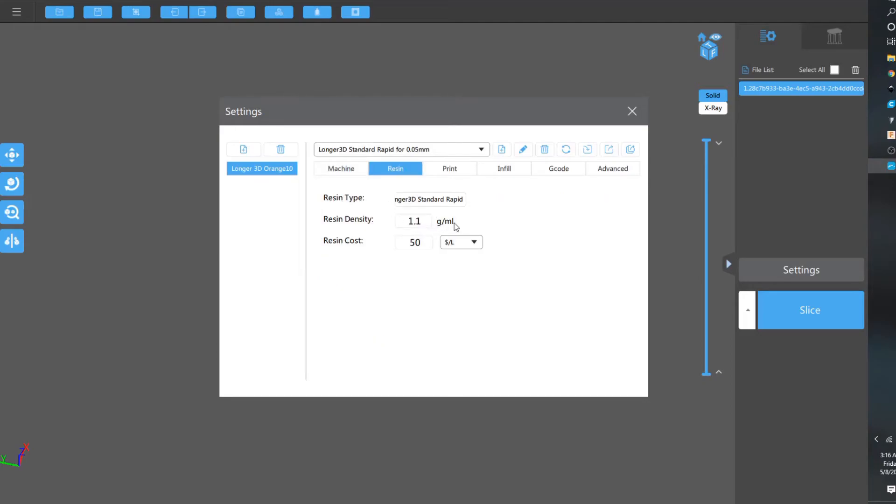
mouse_move(447, 226)
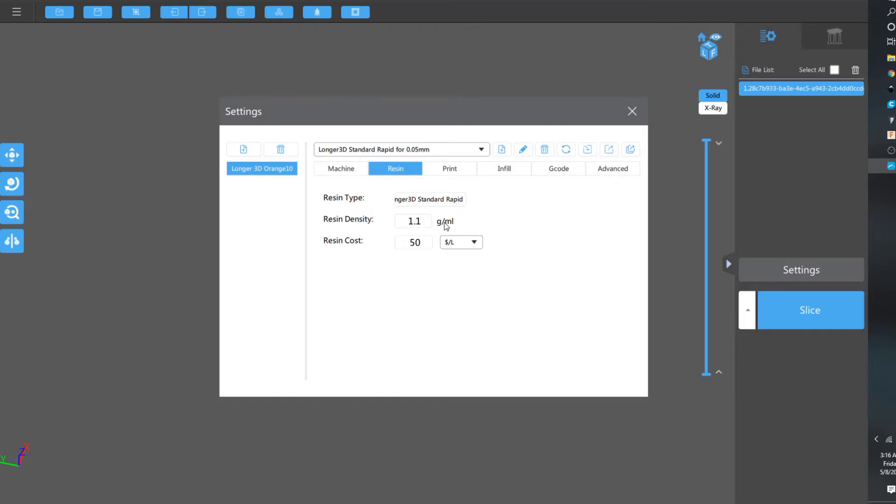
mouse_move(432, 226)
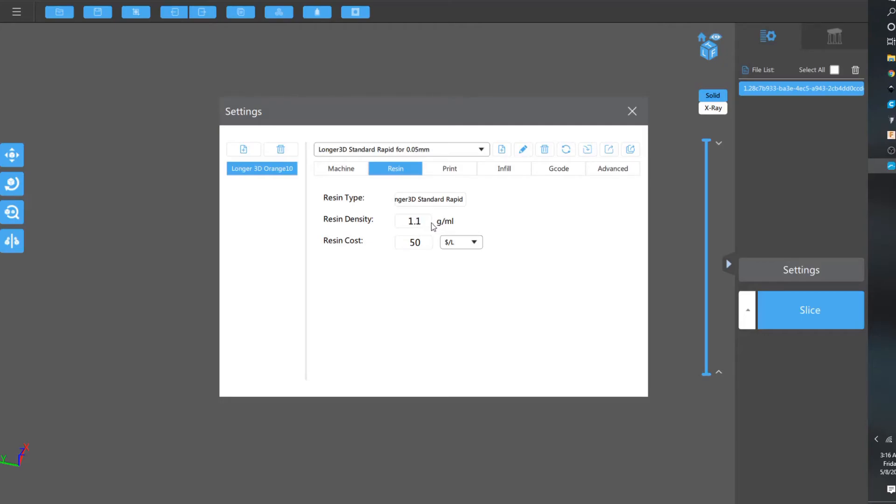
mouse_move(440, 223)
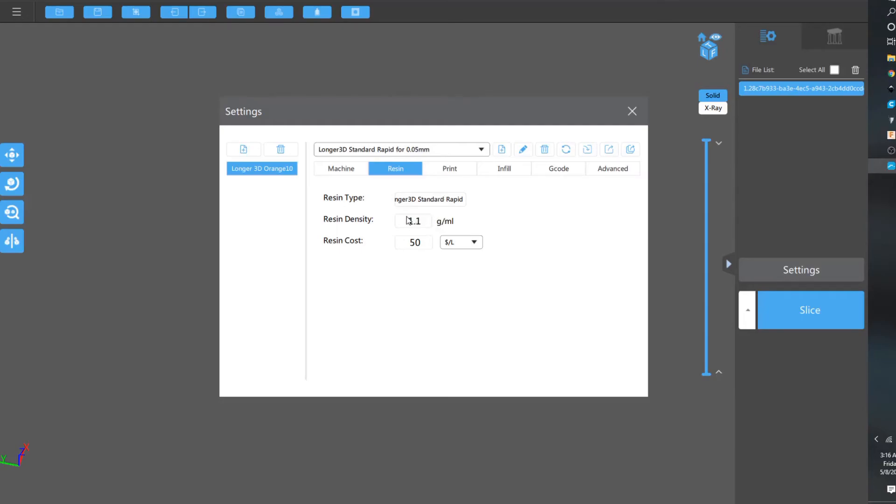
mouse_move(371, 224)
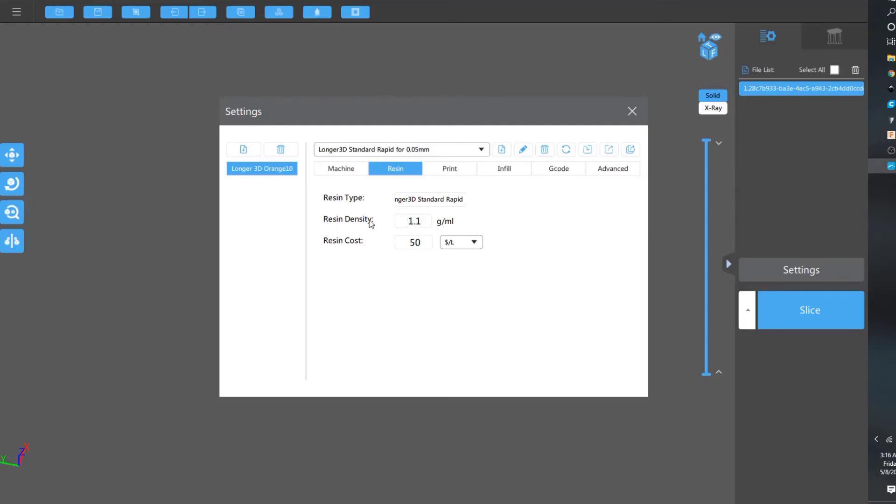
mouse_move(449, 169)
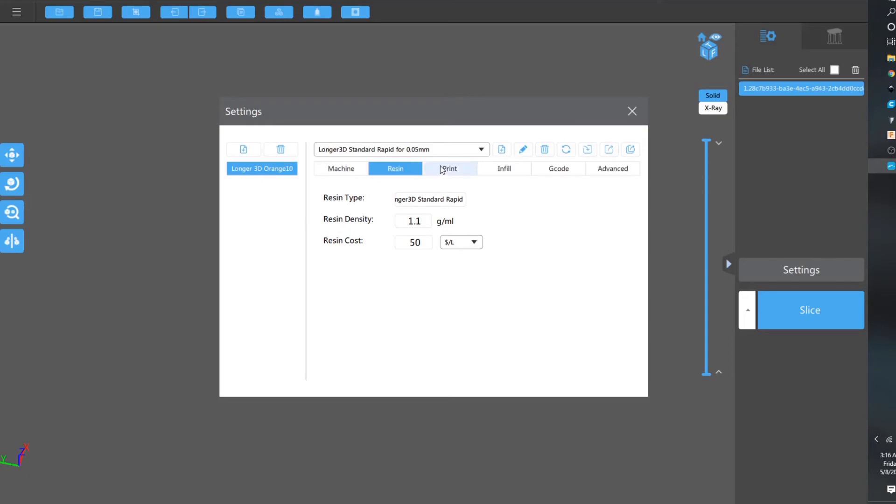
Review the Print, Infill, Gcode and Advanced settings, returning to the Orange10 Machine page.
click(448, 168)
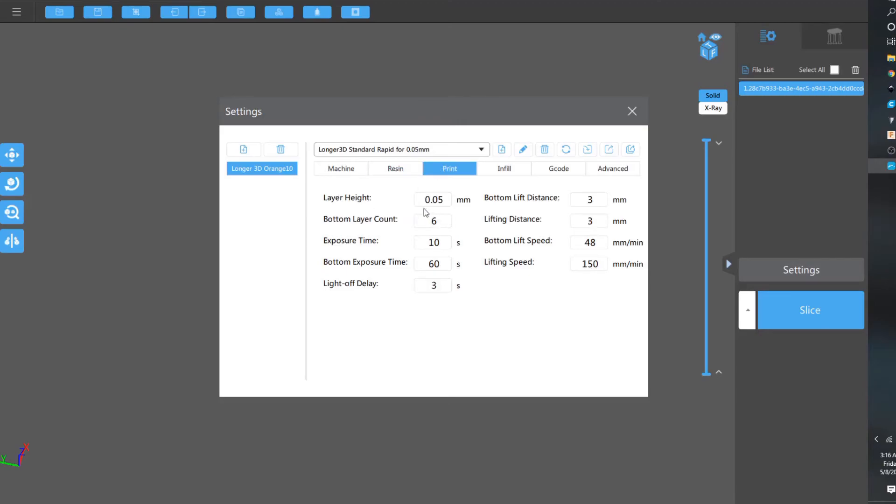
mouse_move(391, 216)
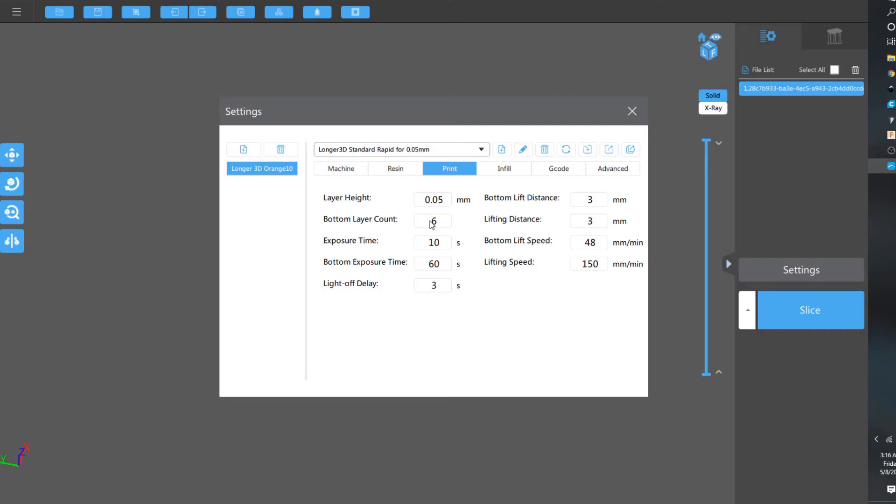
mouse_move(403, 271)
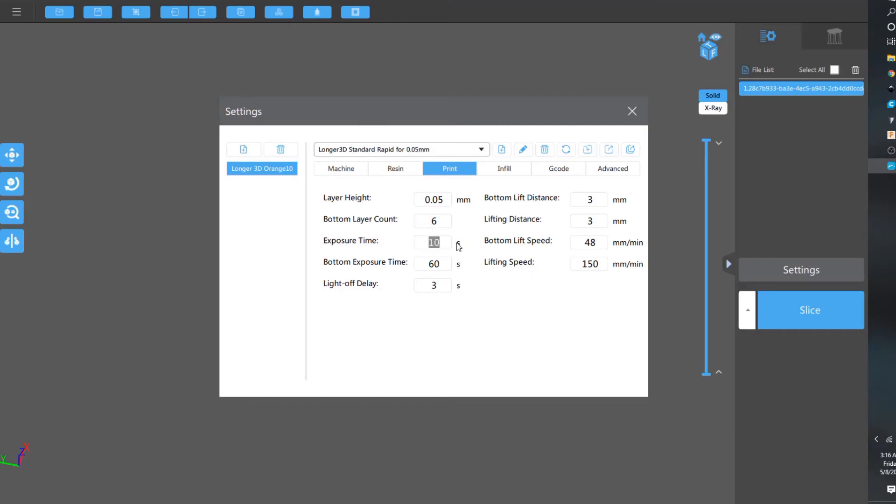
mouse_move(495, 252)
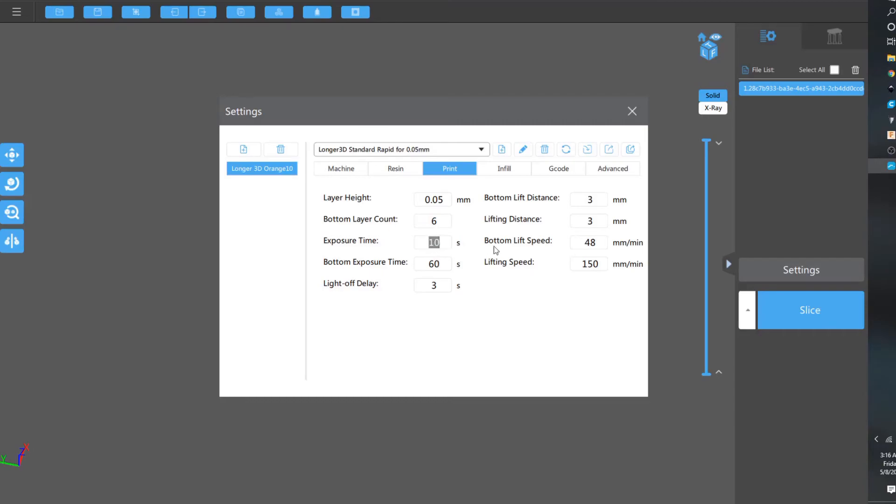
mouse_move(474, 209)
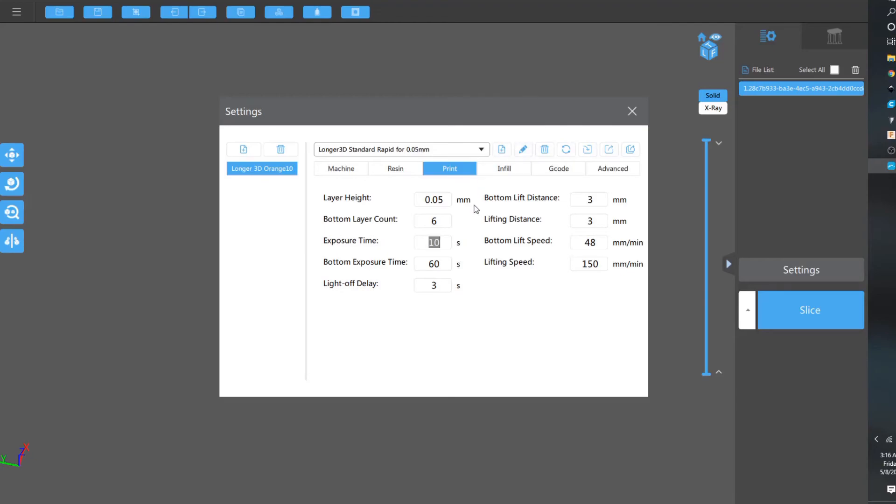
click(503, 168)
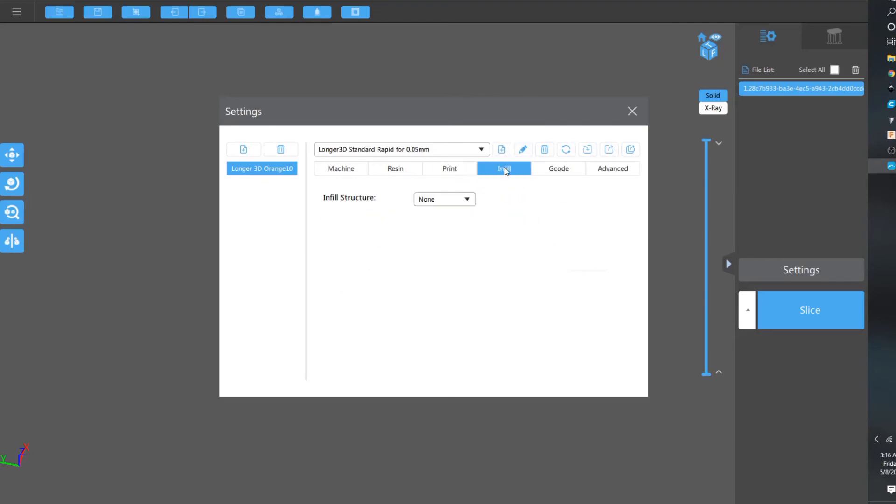
mouse_move(558, 168)
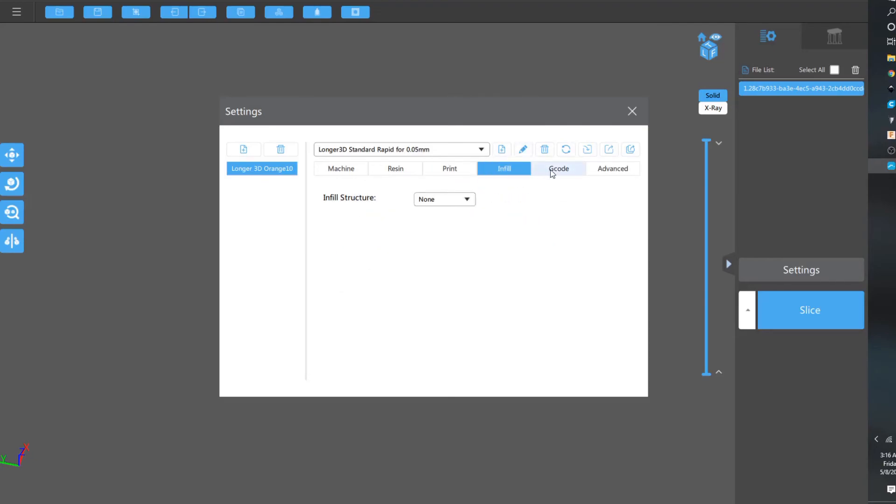
click(558, 168)
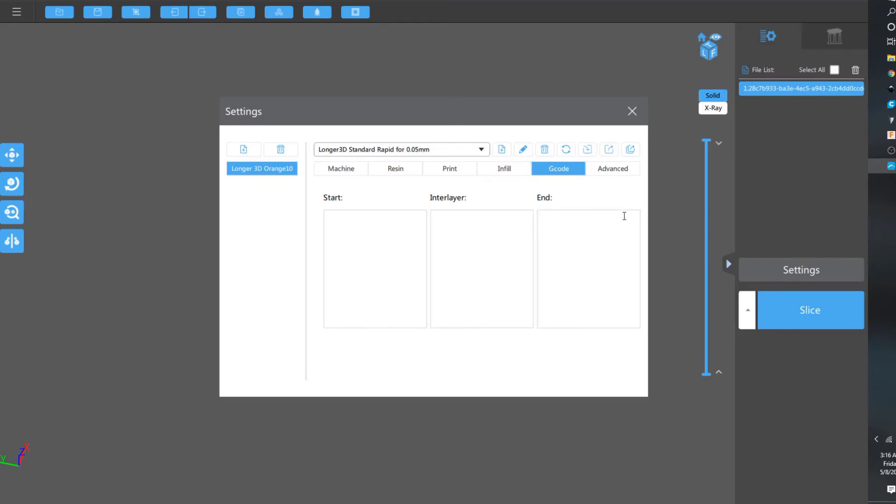
mouse_move(600, 177)
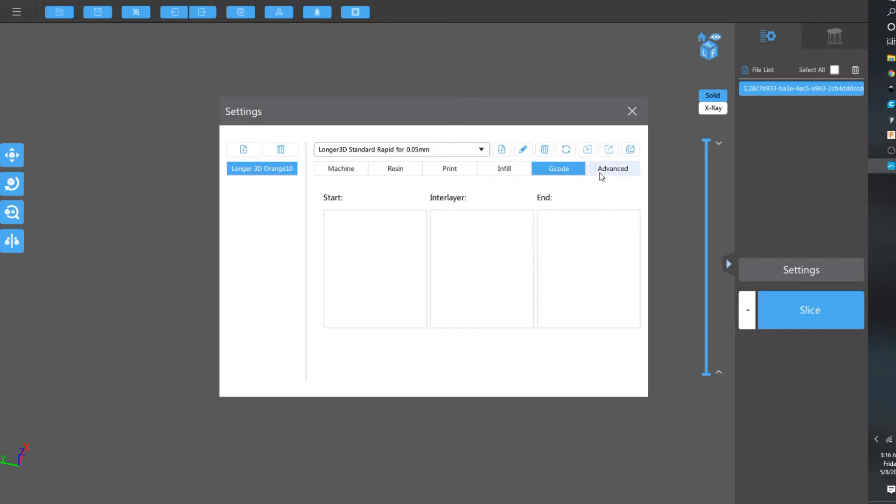
click(395, 168)
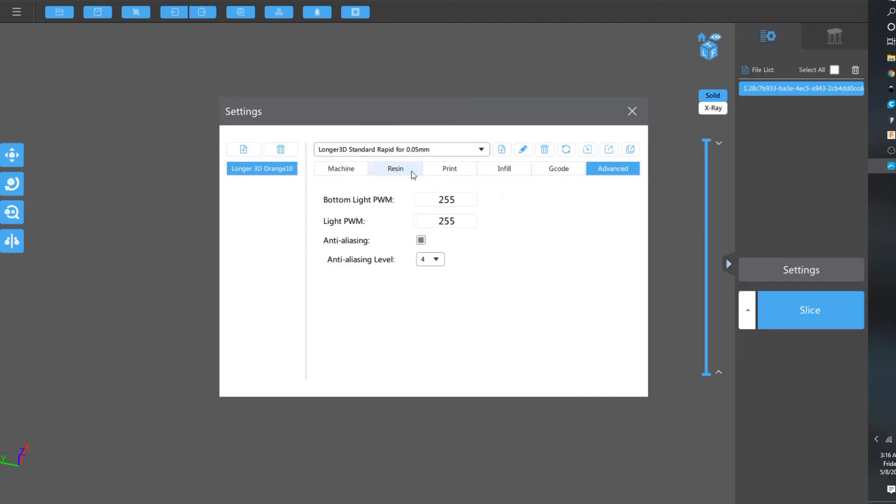
mouse_move(446, 297)
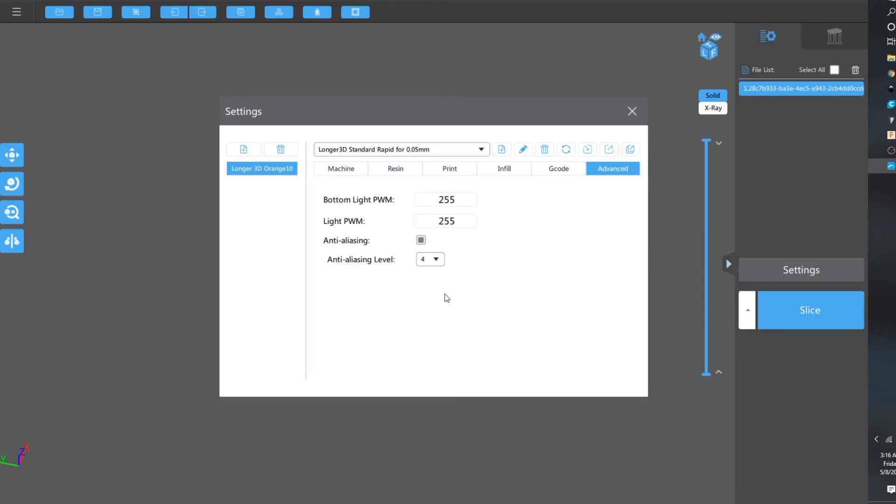
mouse_move(342, 169)
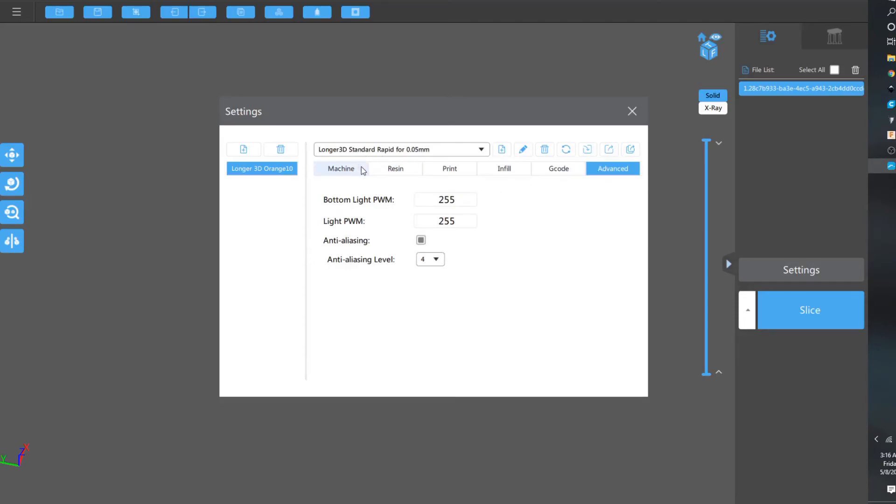
click(339, 168)
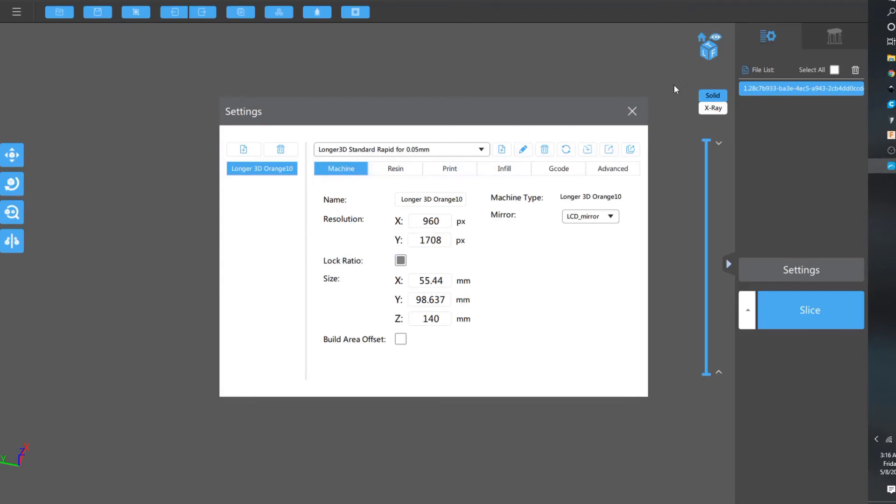
Slice the gear, producing the layer preview with 13.3 ml, 14.6 g and 1h49m estimates.
click(632, 111)
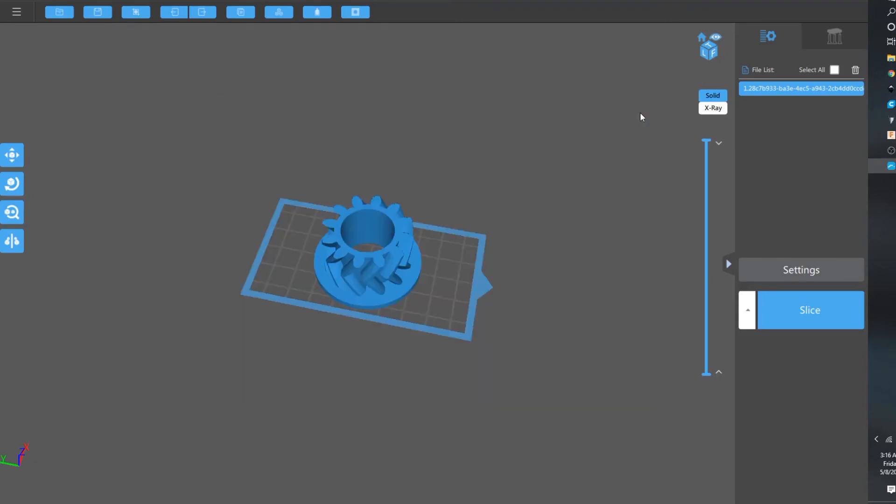
click(810, 310)
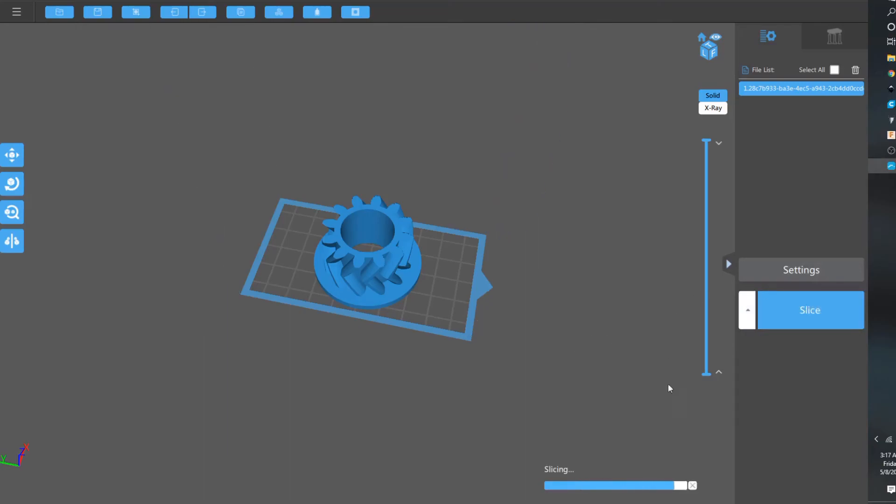
click(809, 310)
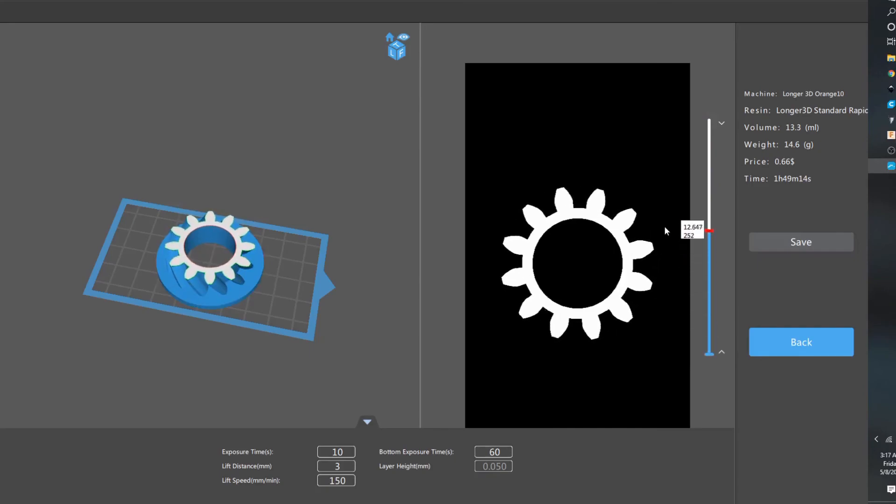
Save the sliced gear as an .lgs file in the Documents folder.
click(800, 242)
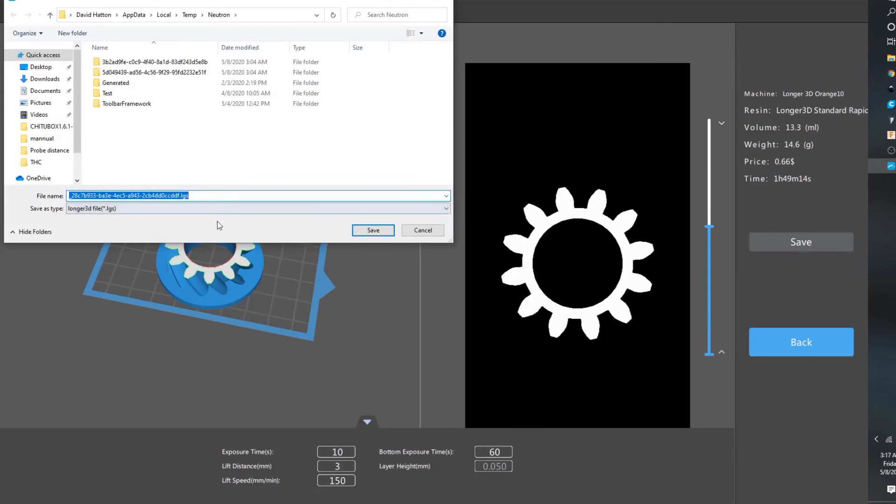
mouse_move(264, 192)
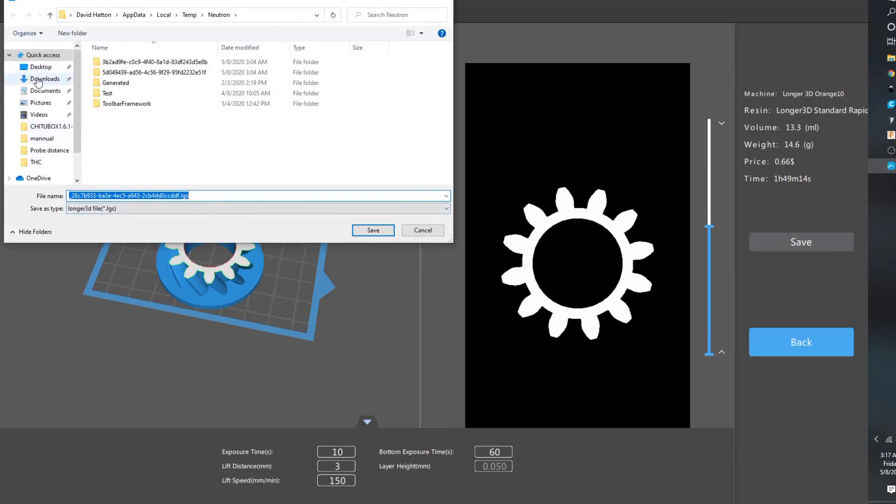
click(45, 91)
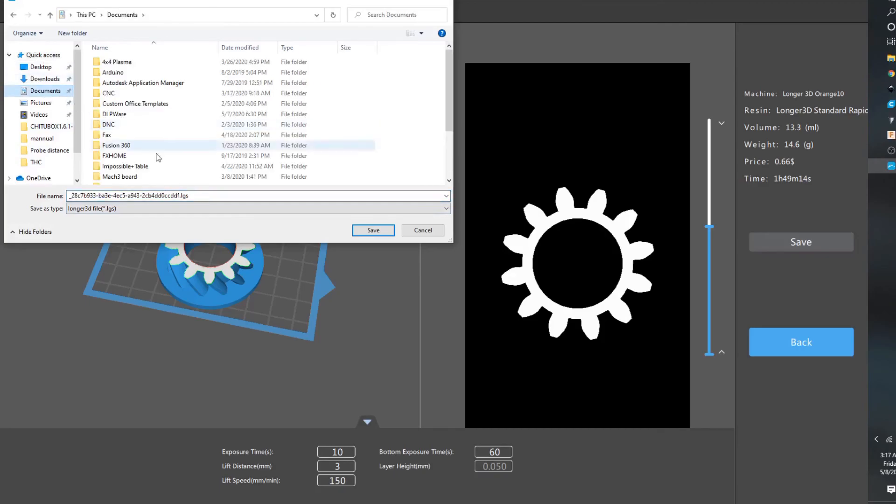
click(372, 230)
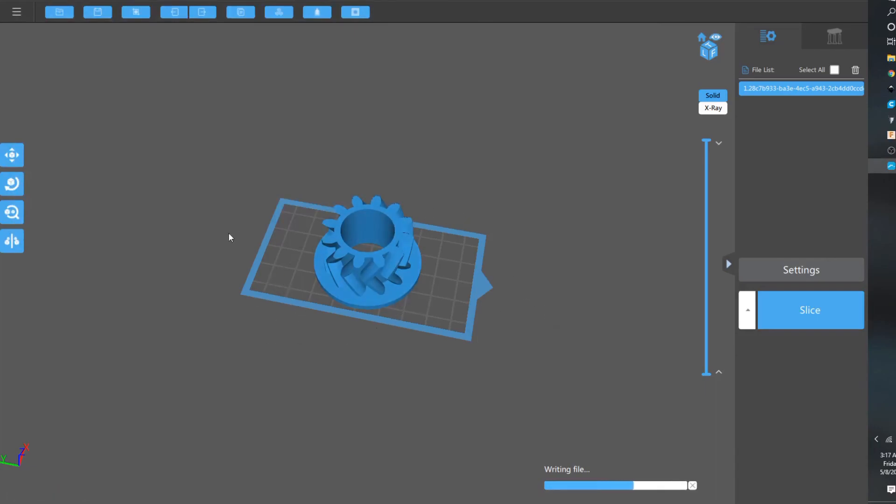
mouse_move(306, 235)
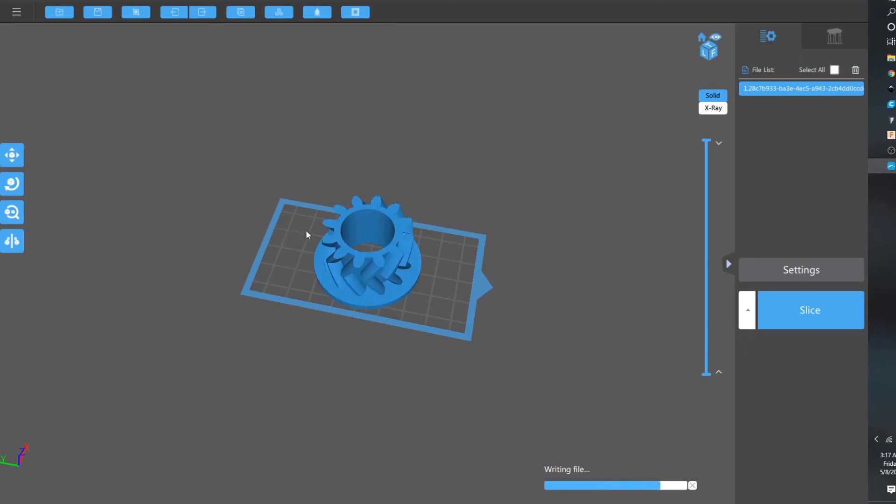